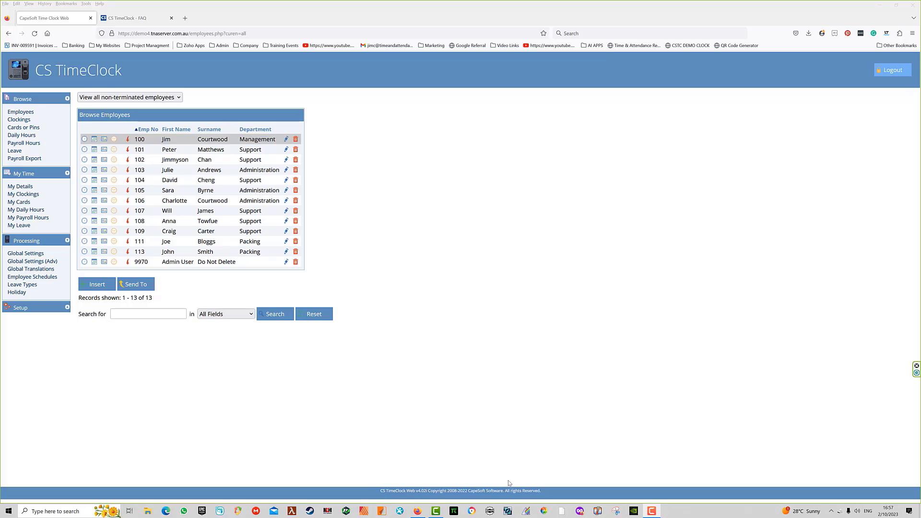
pyautogui.moveTo(520, 479)
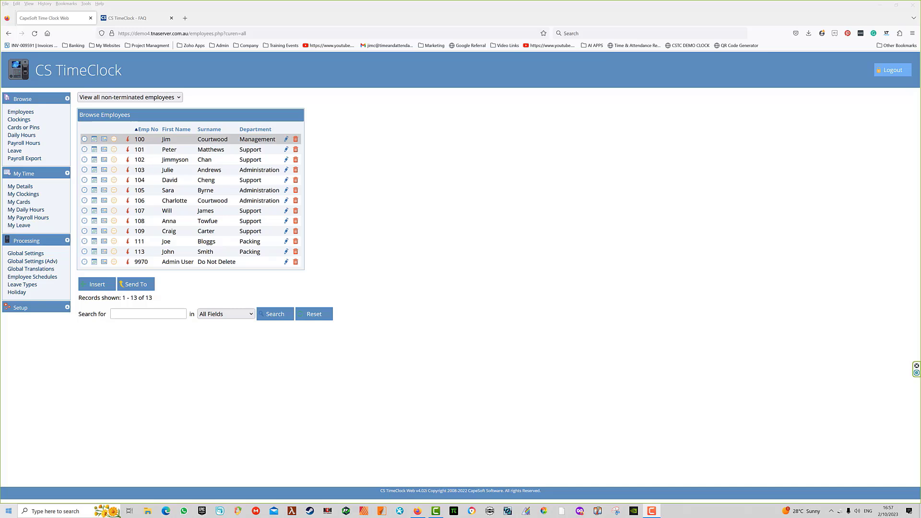
pyautogui.moveTo(53, 281)
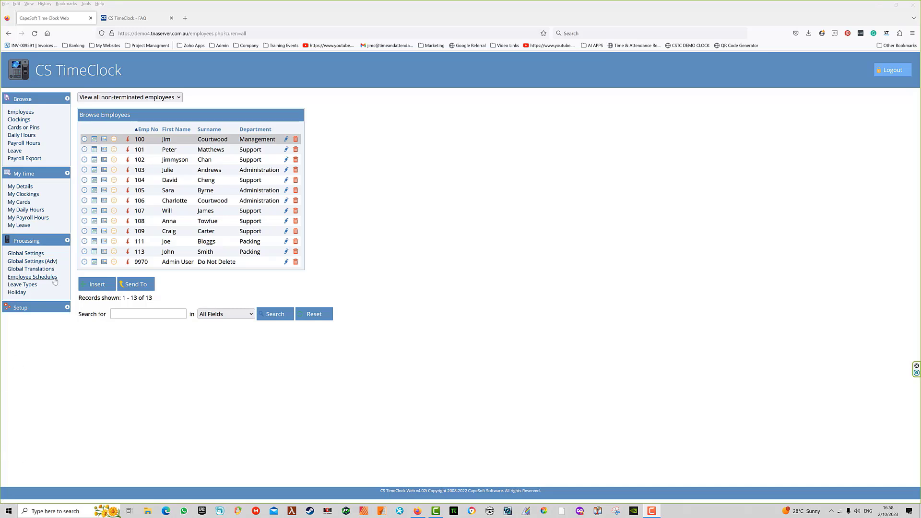
# - Open Processing > Global Settings to view auto process, balancing and 15-minute rounding
pyautogui.click(25, 252)
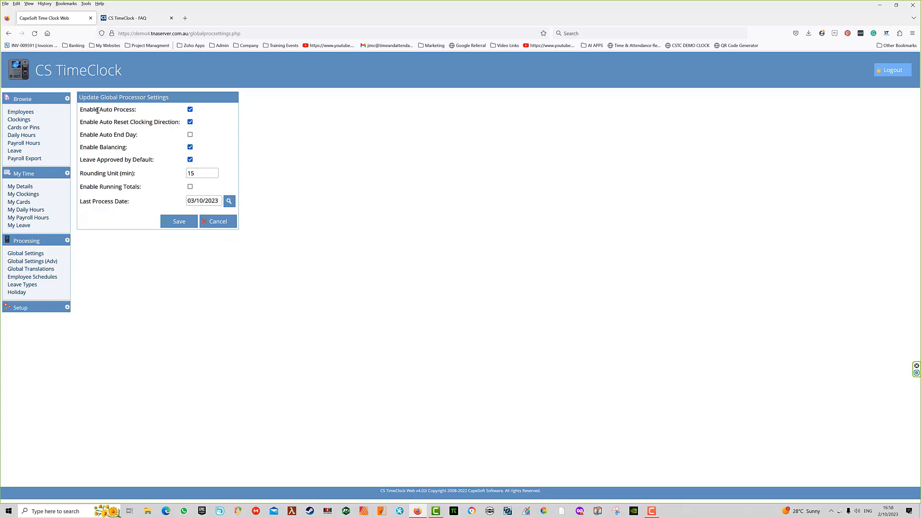
pyautogui.moveTo(93, 118)
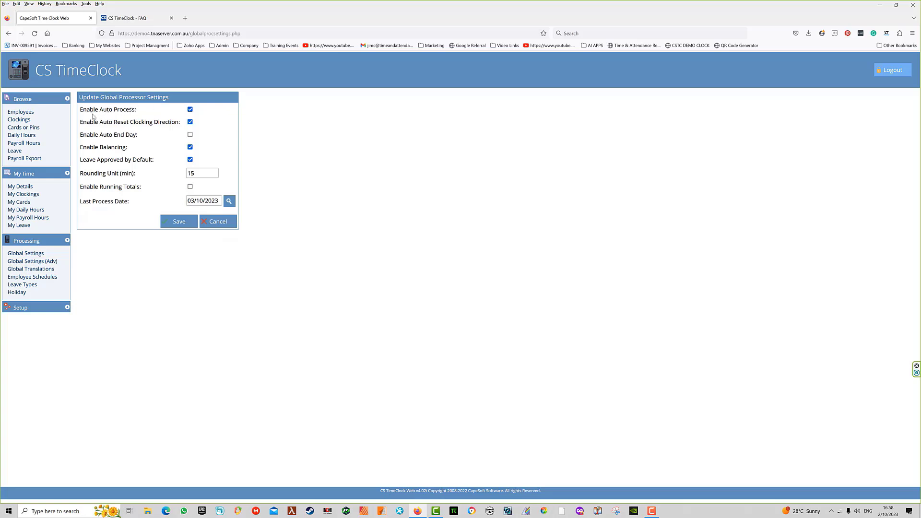
pyautogui.moveTo(109, 244)
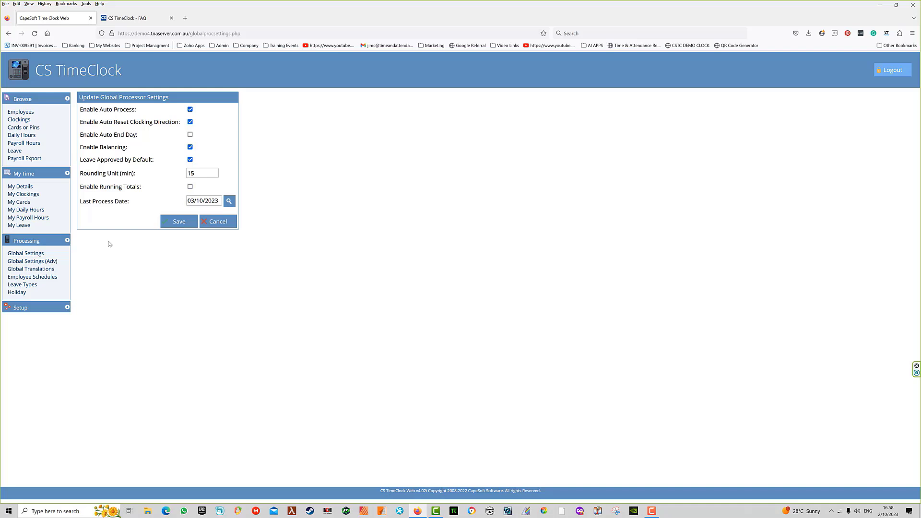
pyautogui.moveTo(83, 111)
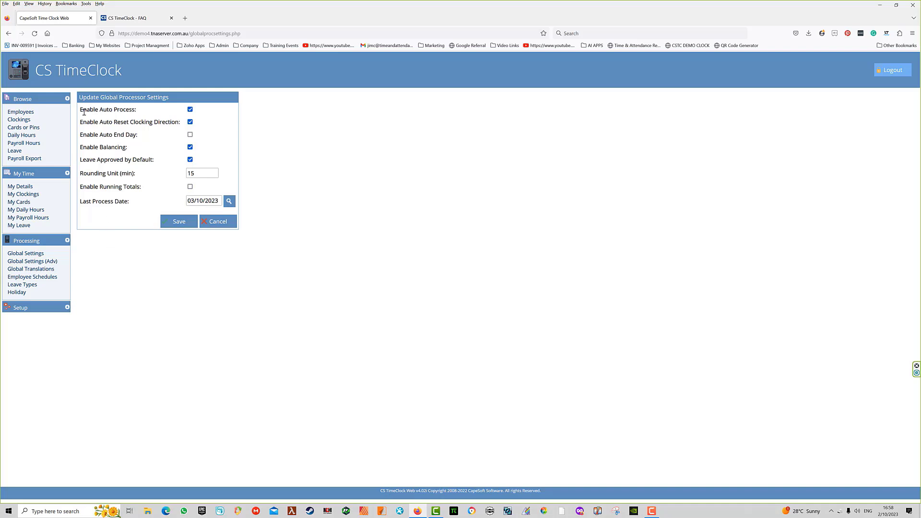
pyautogui.moveTo(215, 130)
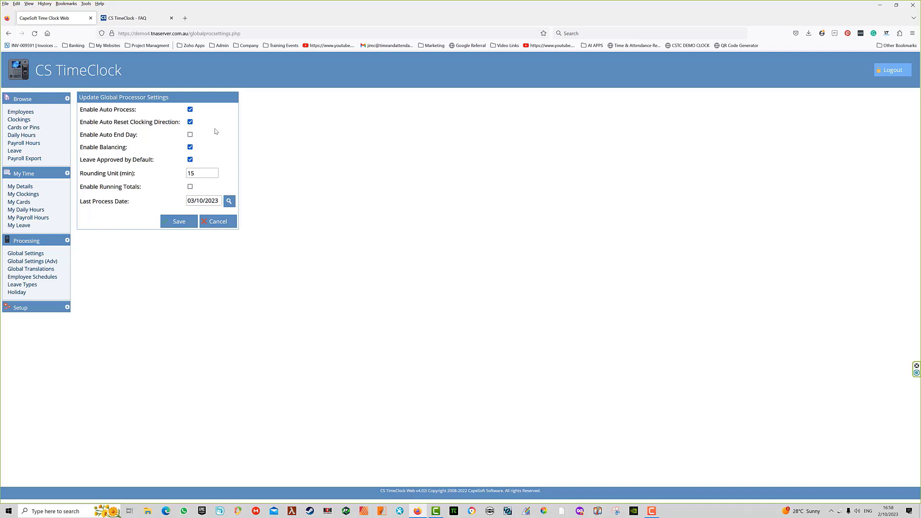
pyautogui.moveTo(219, 121)
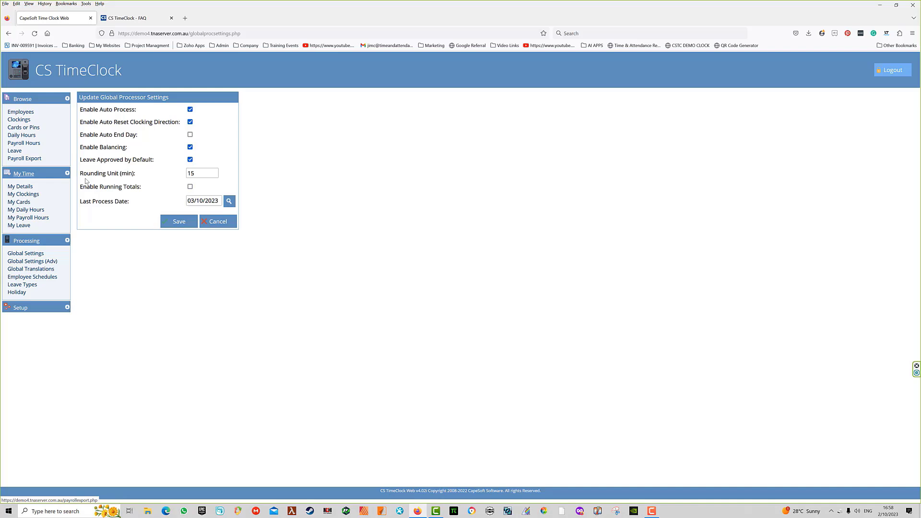
pyautogui.moveTo(24, 144)
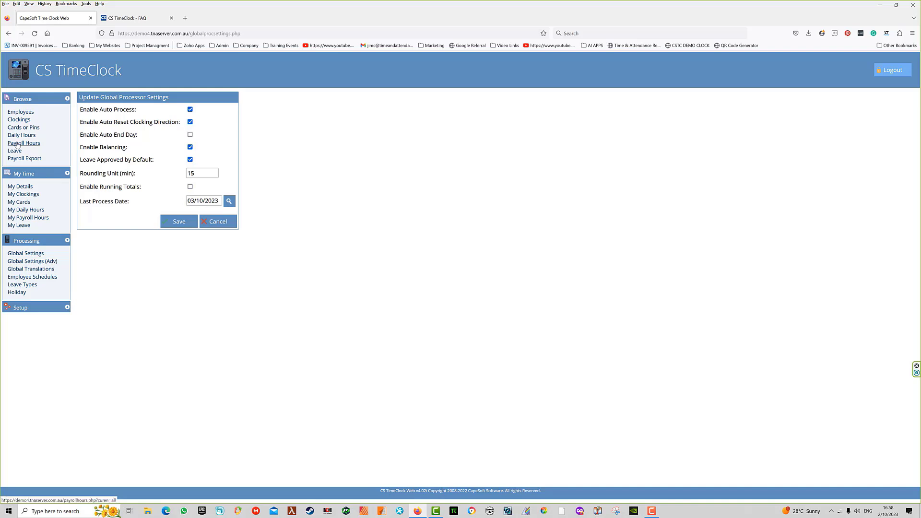
# - Open Browse > Payroll Hours to list employees' normal, overtime and leave hours
pyautogui.click(23, 143)
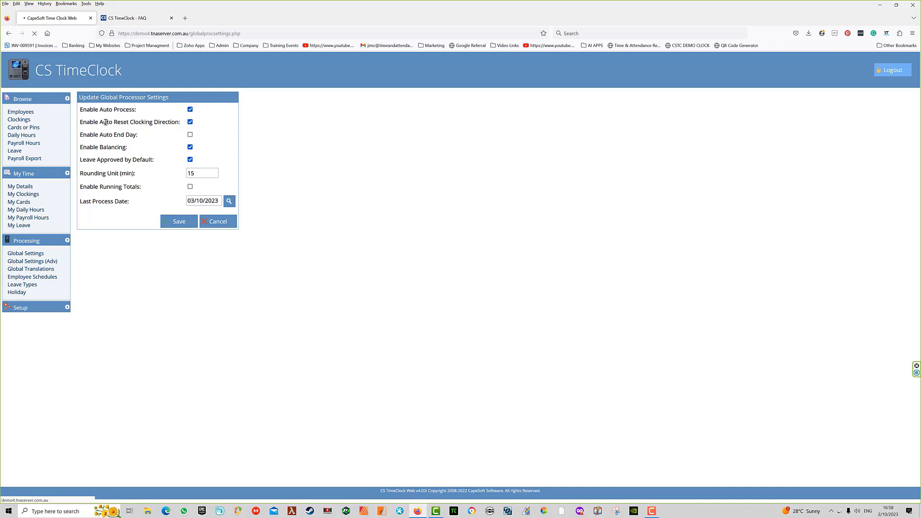
pyautogui.click(24, 144)
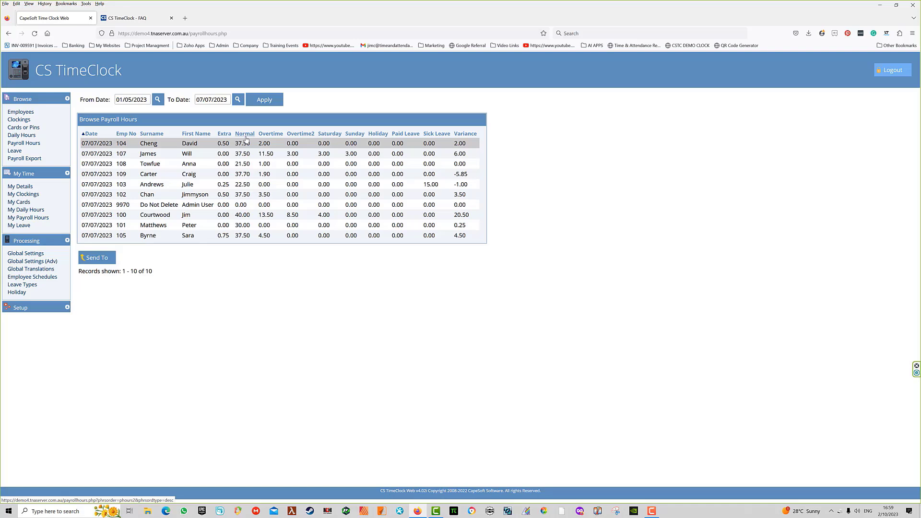
pyautogui.moveTo(97, 163)
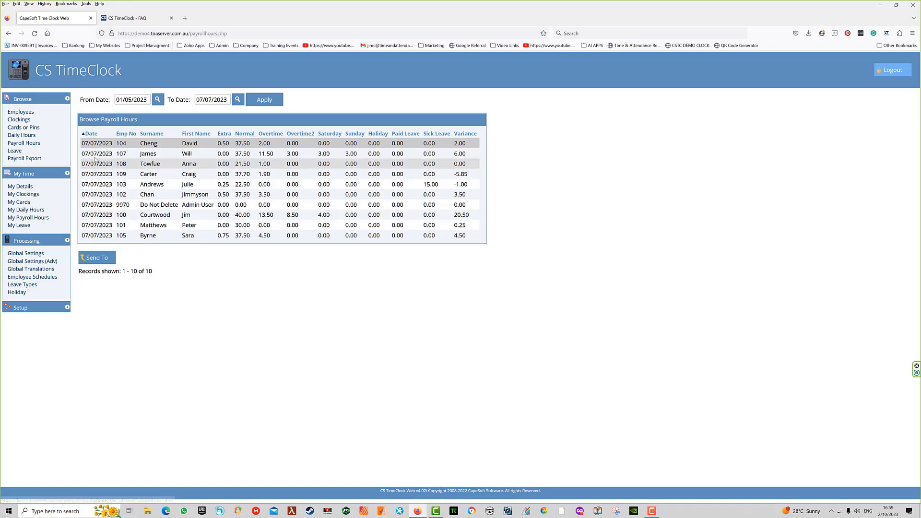
pyautogui.moveTo(25, 253)
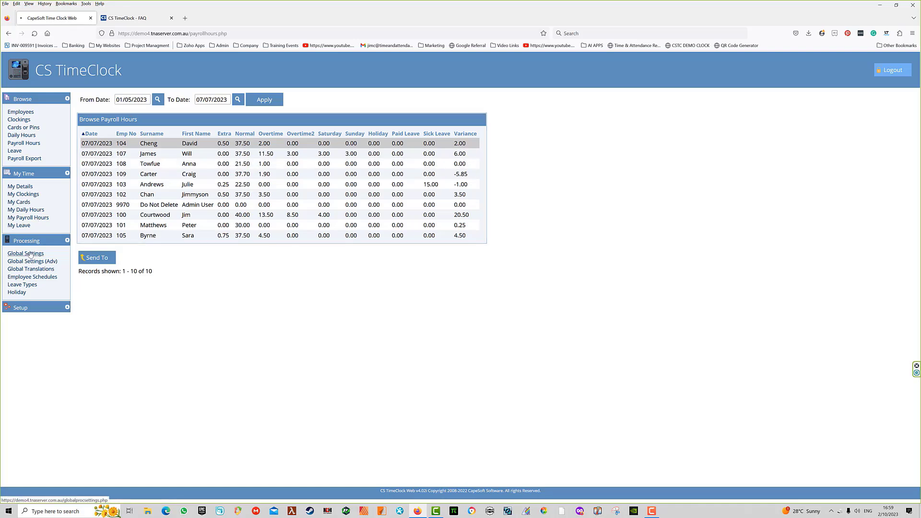
# - Untick Enable Auto Process without saving, then view daily hours for 1–7 May 2023
pyautogui.click(25, 254)
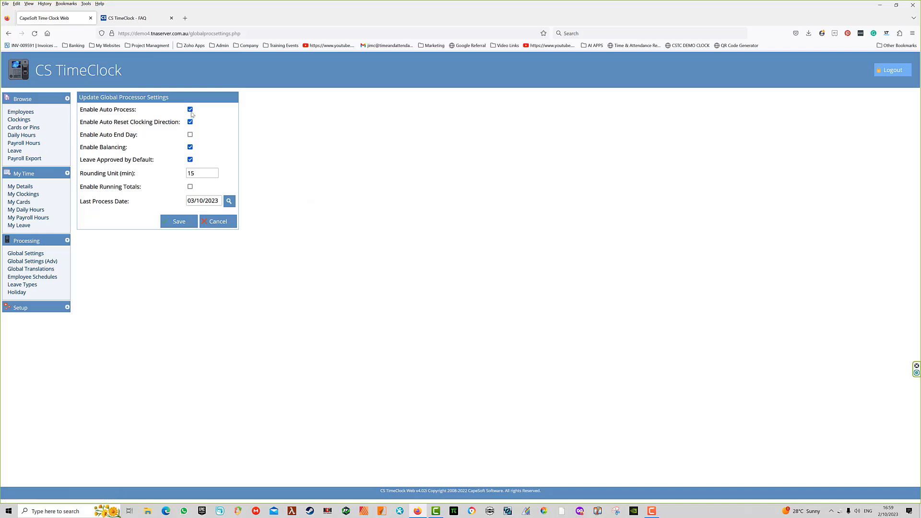
pyautogui.click(190, 109)
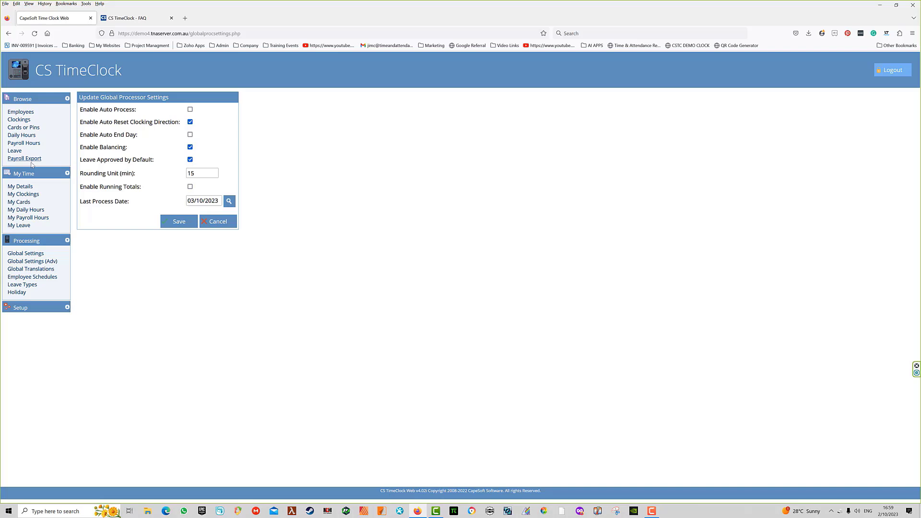
pyautogui.click(23, 143)
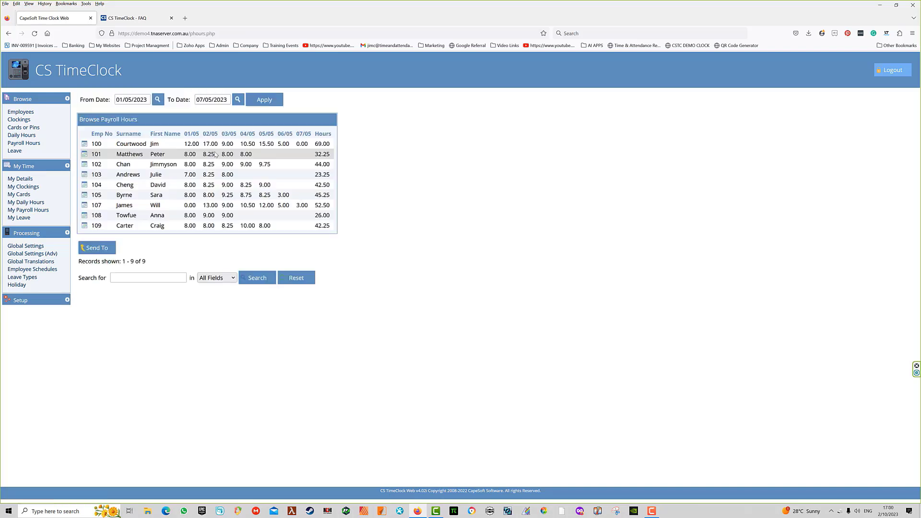
pyautogui.click(176, 143)
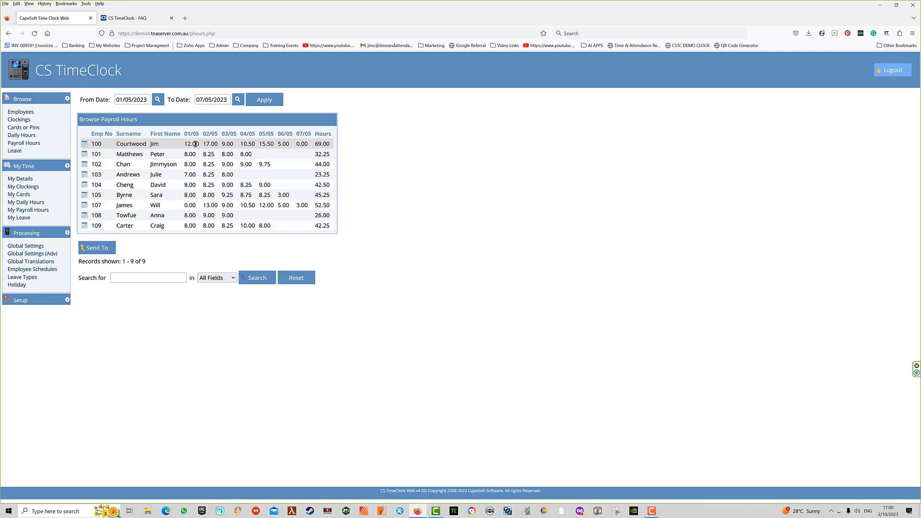
pyautogui.click(189, 194)
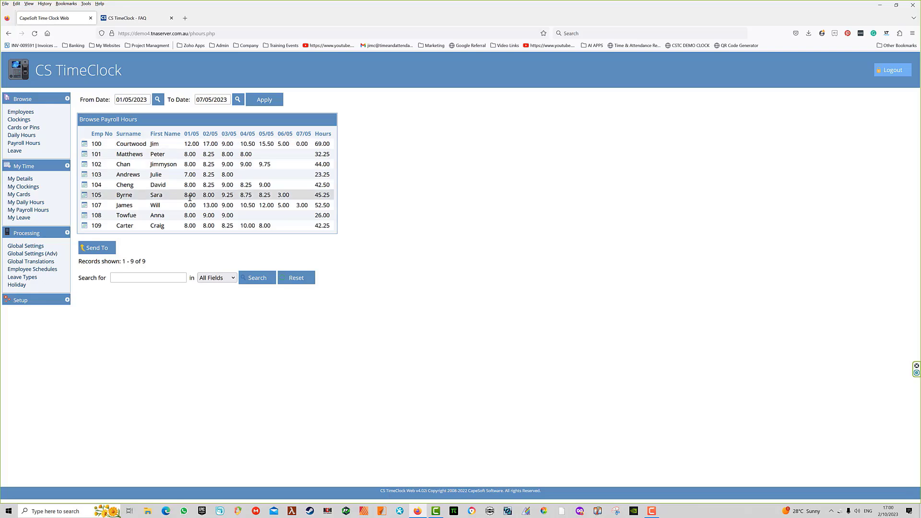
# - Reopen the Update Global Processor Settings form with auto process still enabled
pyautogui.click(33, 253)
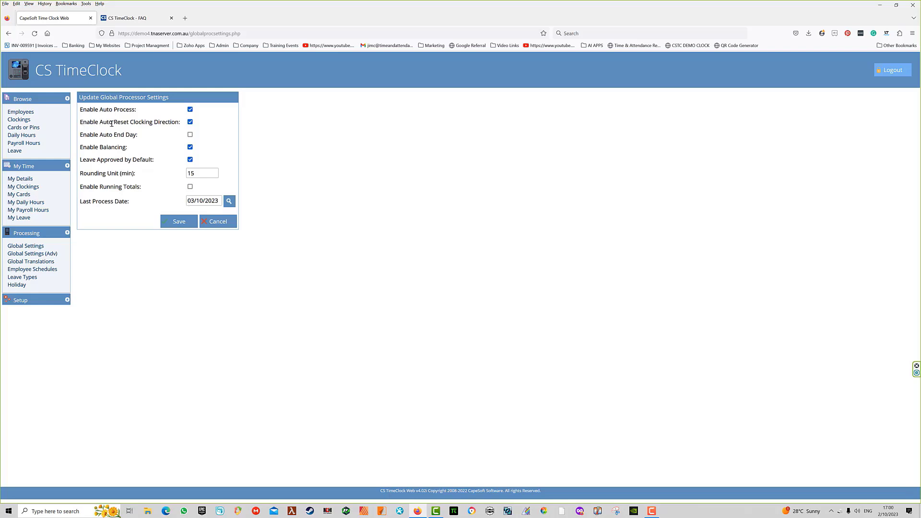
pyautogui.moveTo(162, 123)
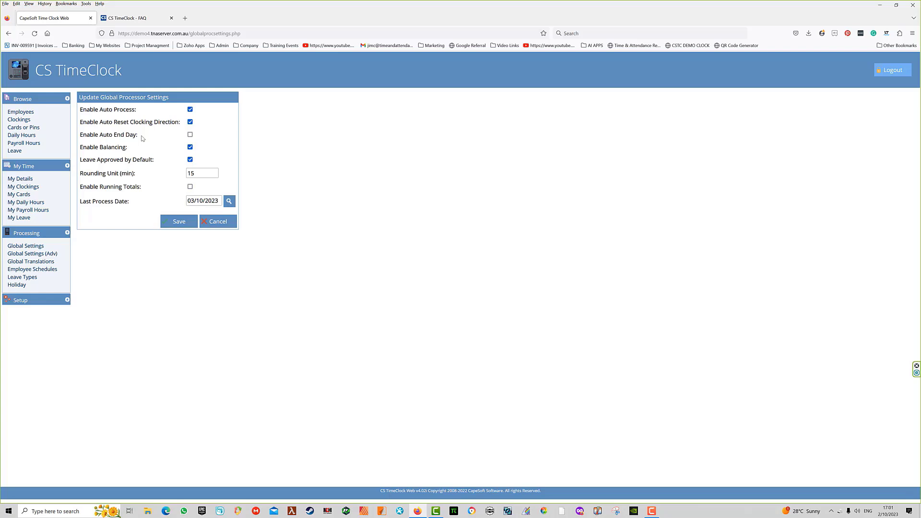
pyautogui.moveTo(147, 151)
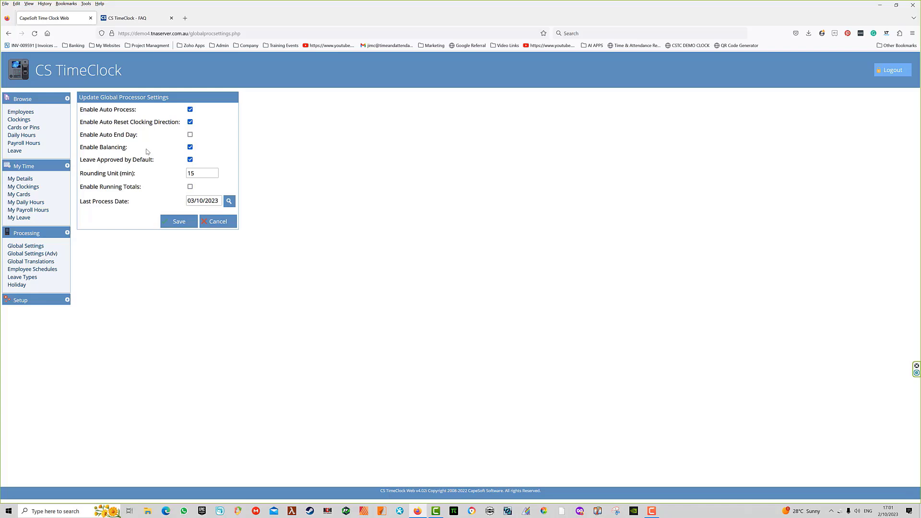
pyautogui.click(202, 173)
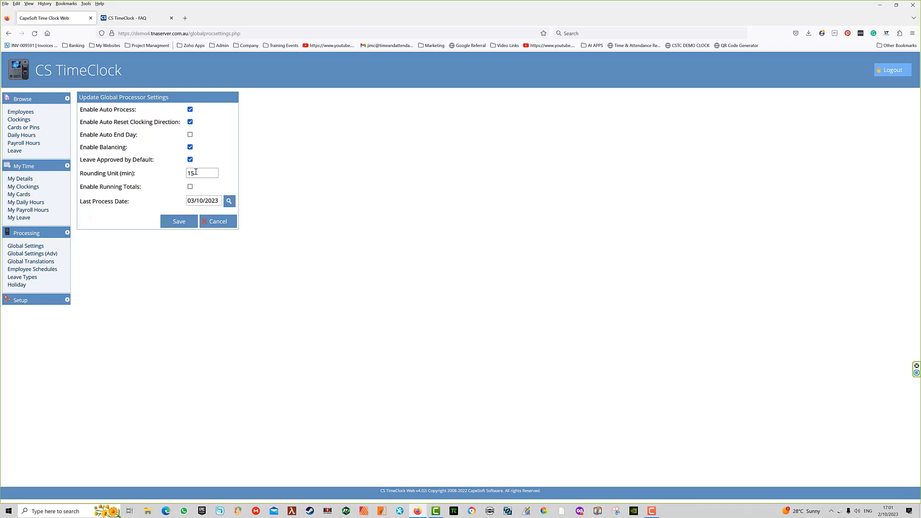
pyautogui.moveTo(168, 161)
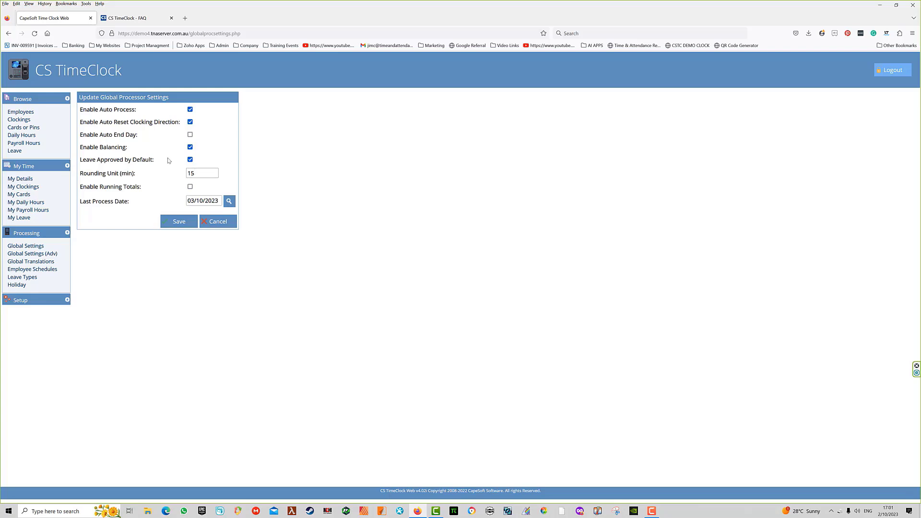
pyautogui.moveTo(182, 163)
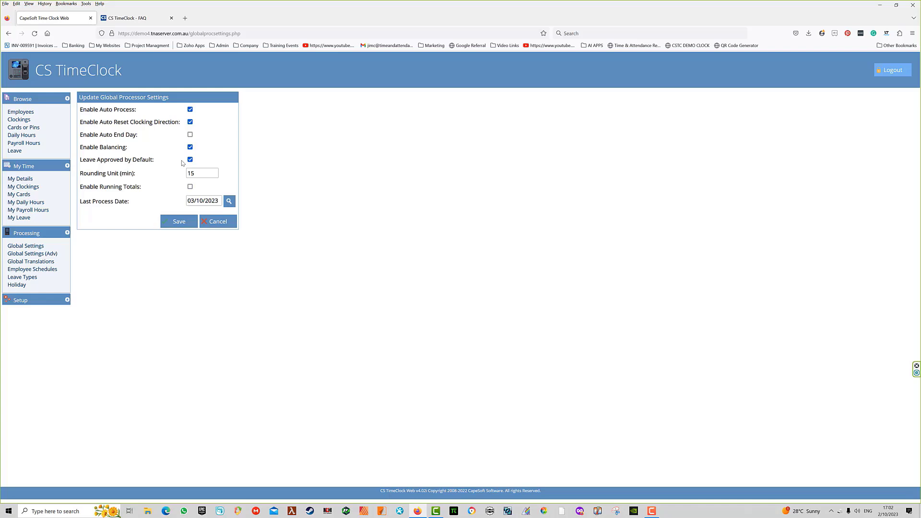
pyautogui.moveTo(172, 163)
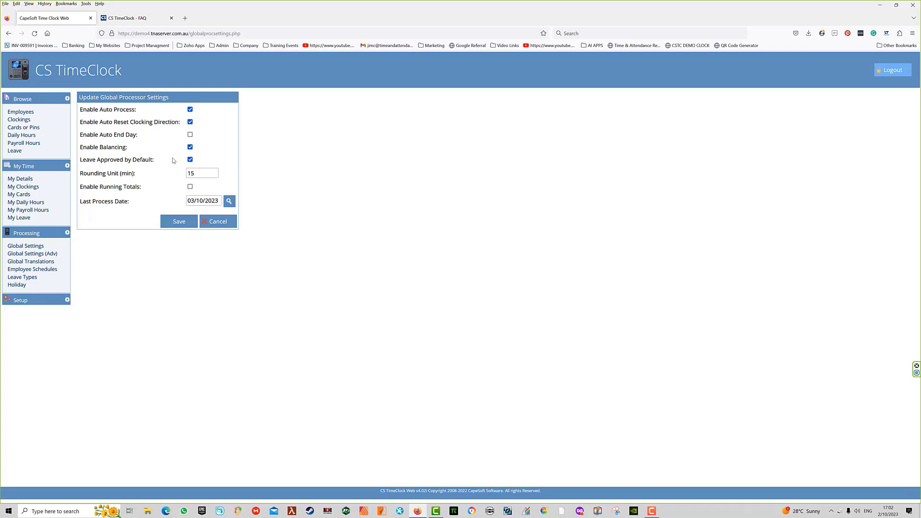
pyautogui.click(202, 173)
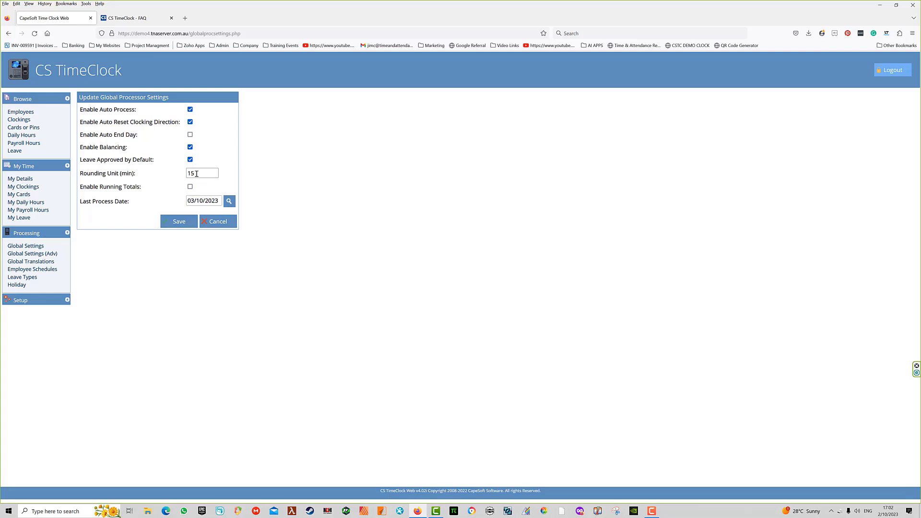
pyautogui.moveTo(207, 188)
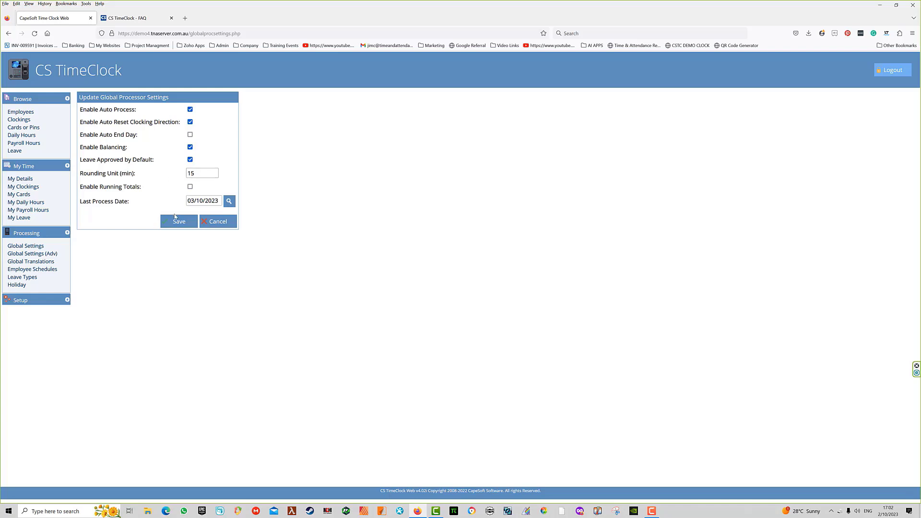
pyautogui.moveTo(144, 189)
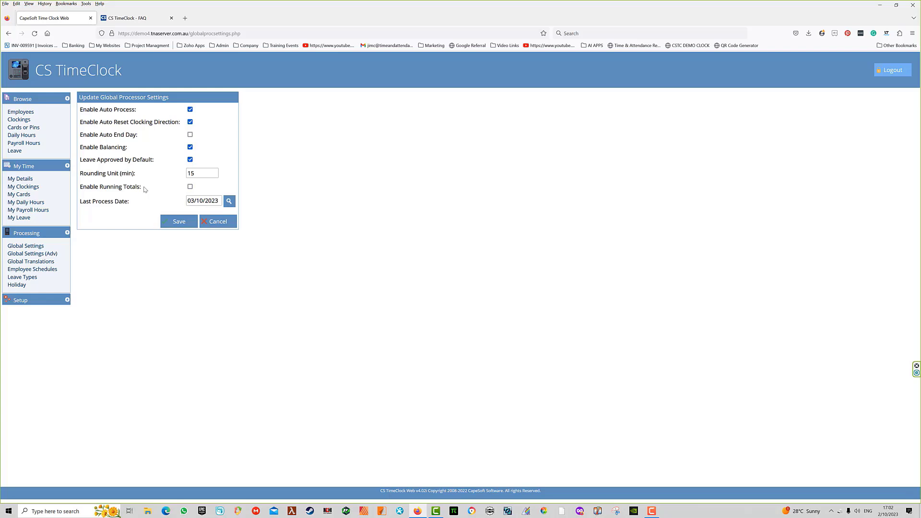
pyautogui.moveTo(142, 188)
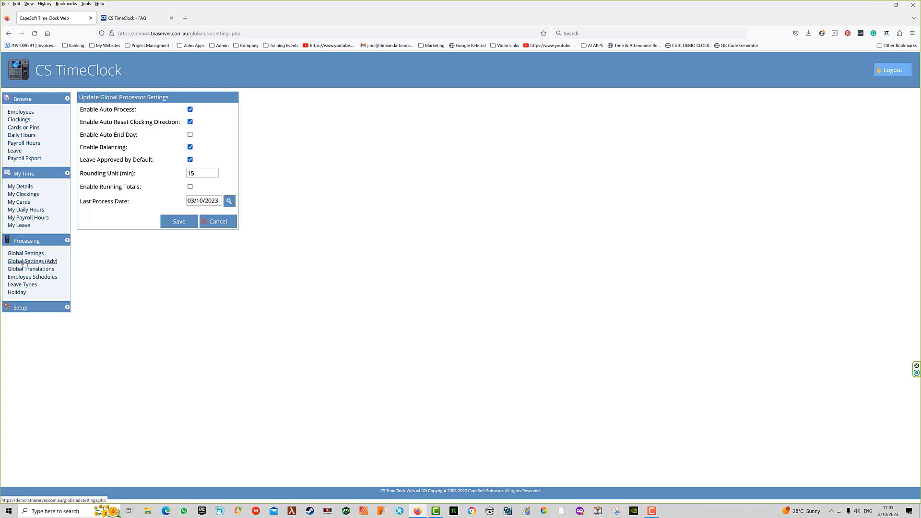
# - Open Global Settings (Adv) to see hour assignments to Extra, Normal and Overtime
pyautogui.click(32, 261)
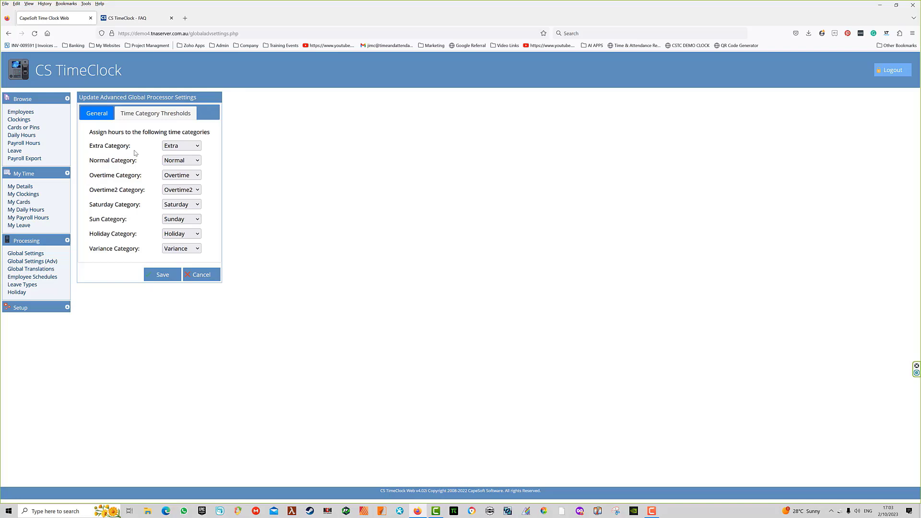
pyautogui.moveTo(115, 142)
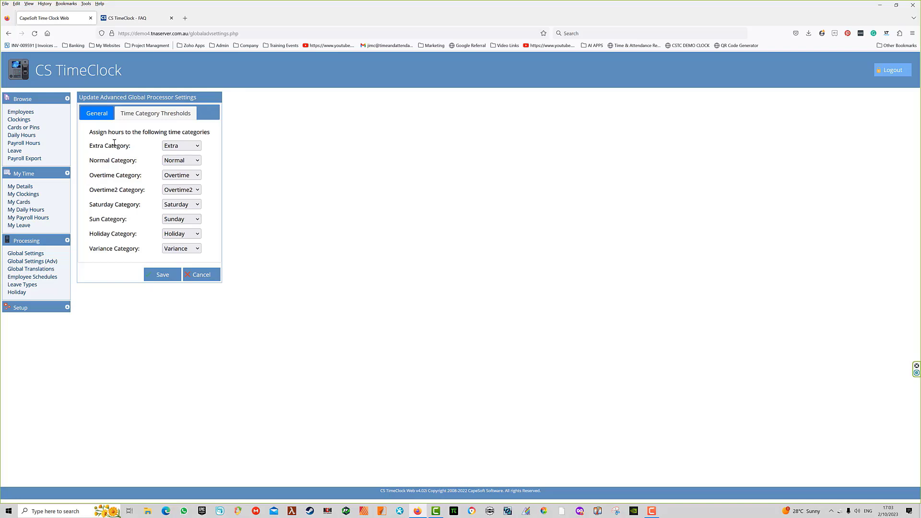
pyautogui.moveTo(102, 145)
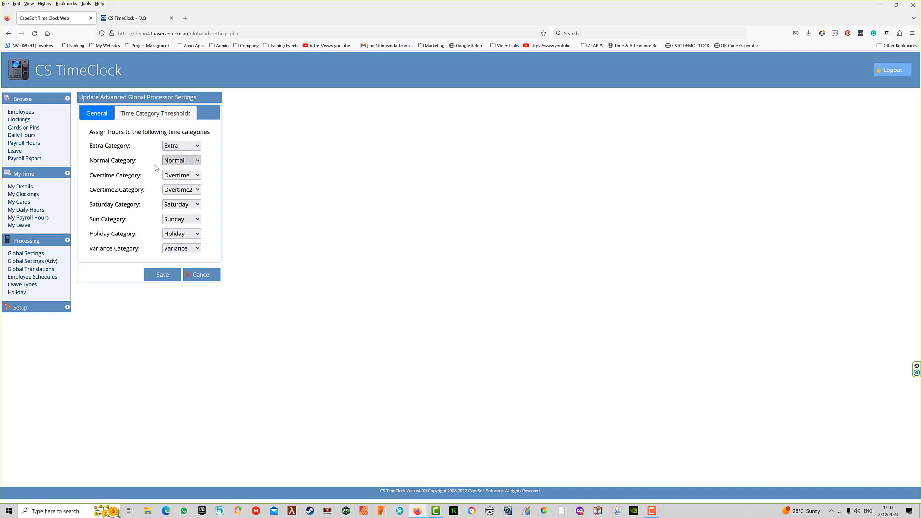
pyautogui.moveTo(213, 189)
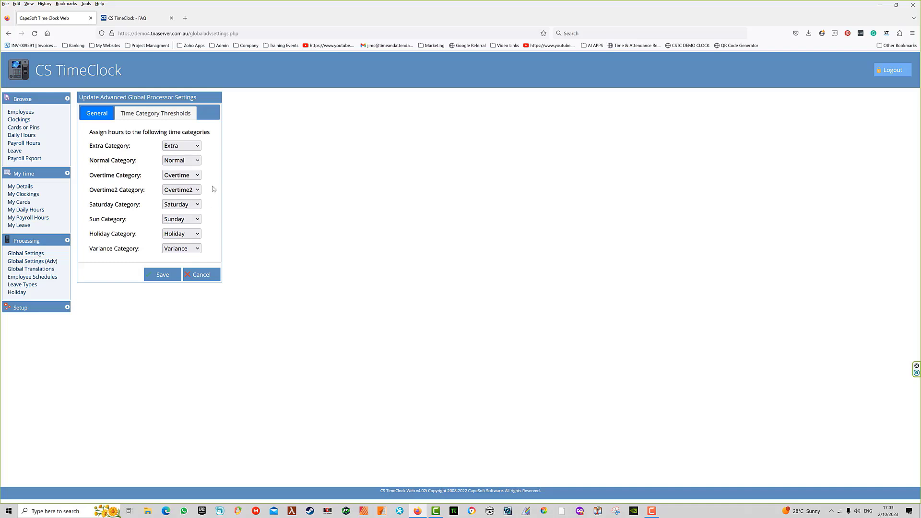
pyautogui.moveTo(221, 203)
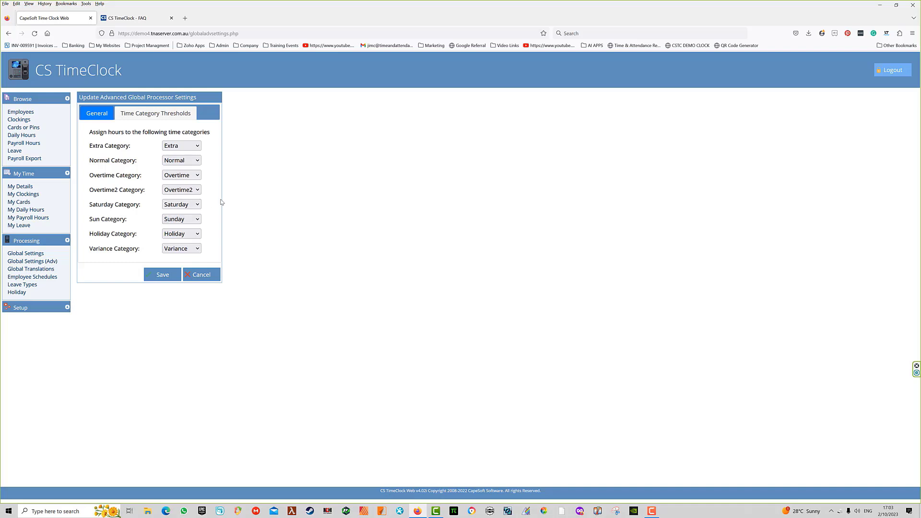
pyautogui.moveTo(209, 182)
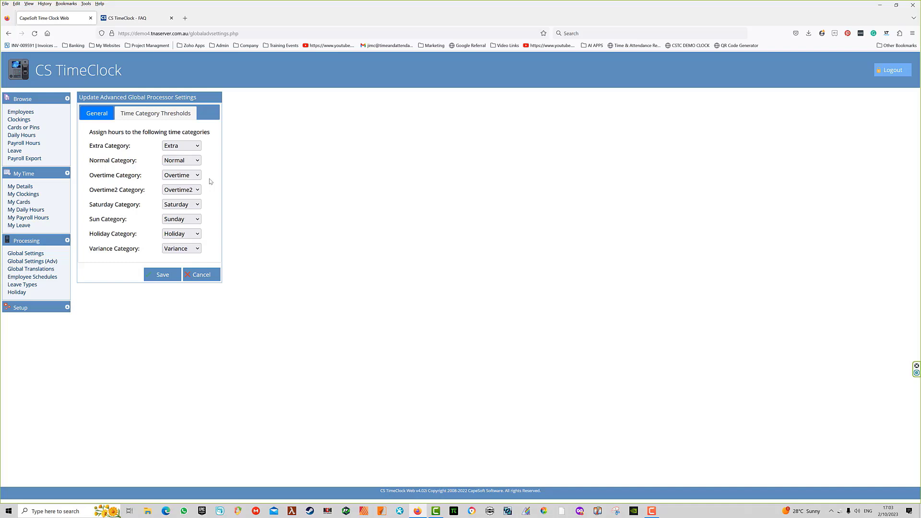
# - Set the Saturday Category and Sun Category dropdowns both to Overtime
pyautogui.click(181, 204)
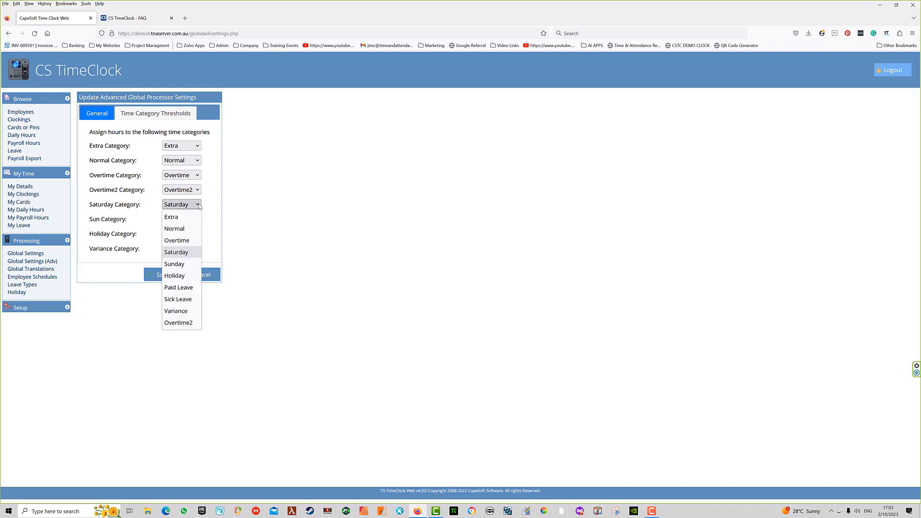
pyautogui.click(177, 240)
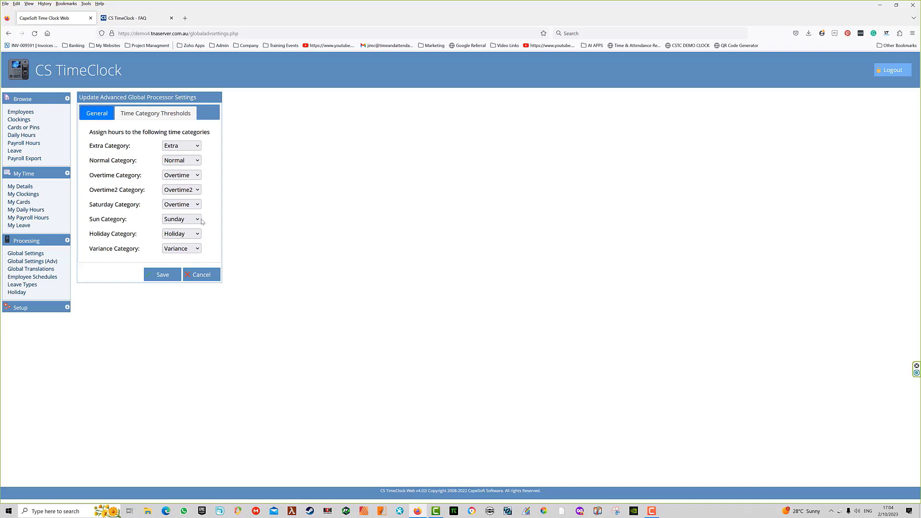
pyautogui.click(180, 218)
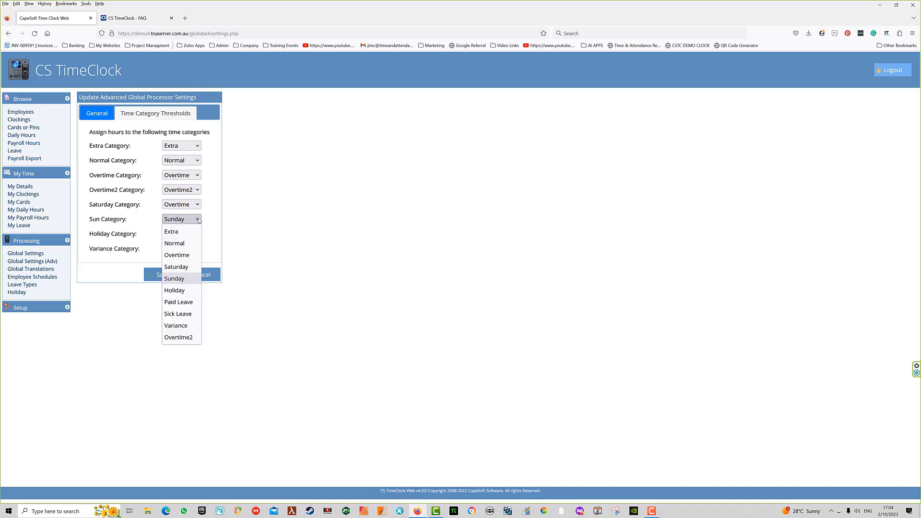
pyautogui.moveTo(176, 254)
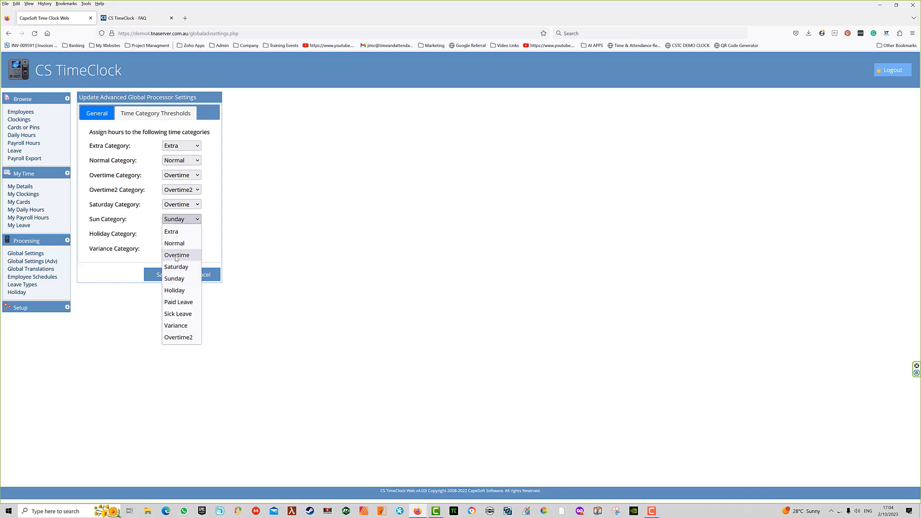
pyautogui.click(156, 112)
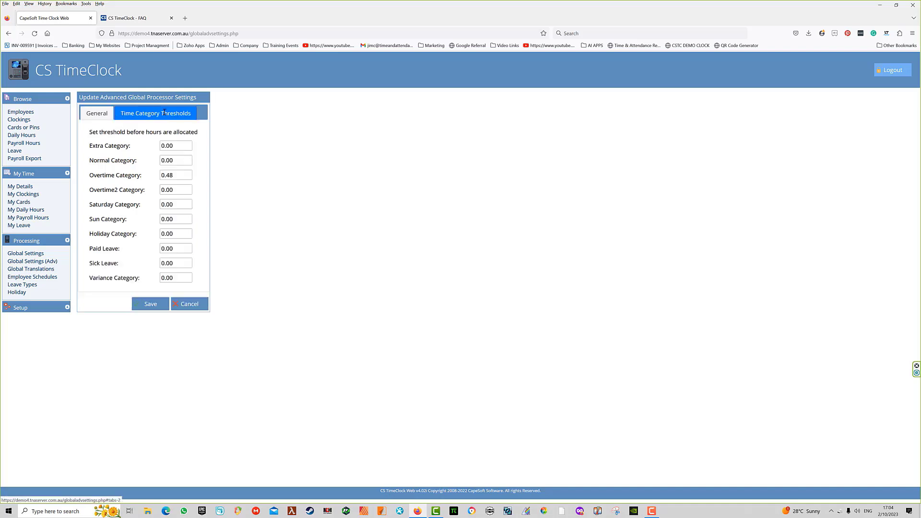
# - Edit the Overtime threshold on the Time Category Thresholds tab, then return to General
pyautogui.click(175, 175)
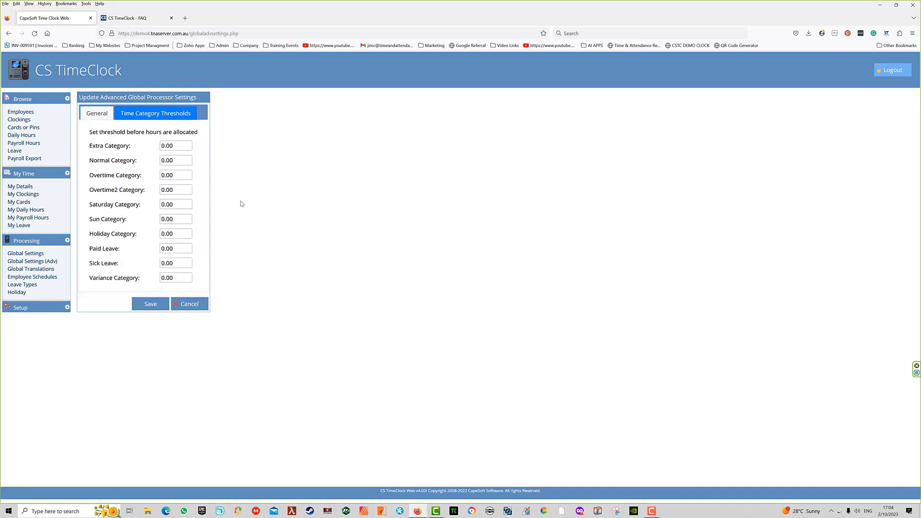
pyautogui.moveTo(246, 202)
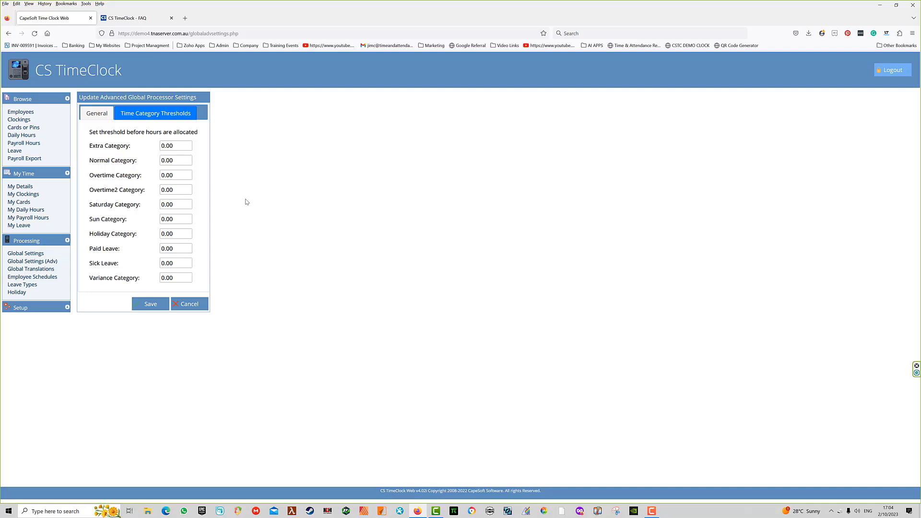
pyautogui.moveTo(264, 197)
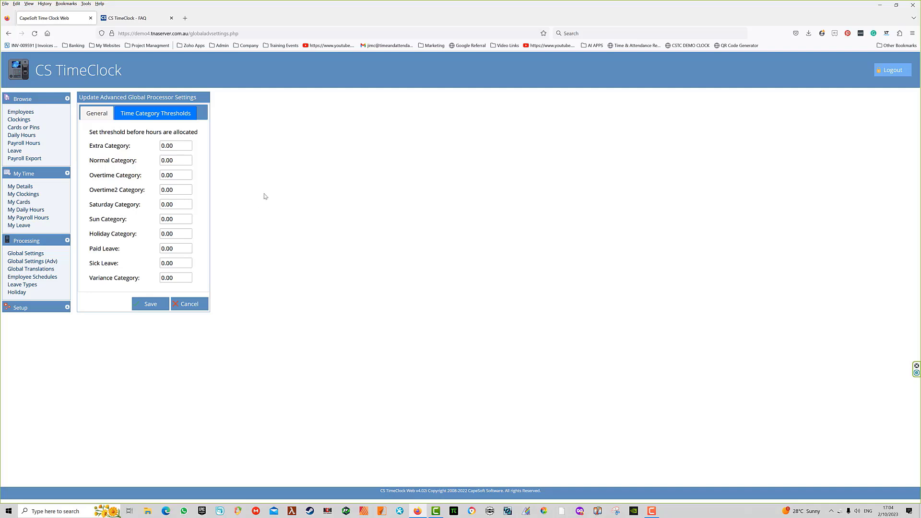
pyautogui.click(176, 174)
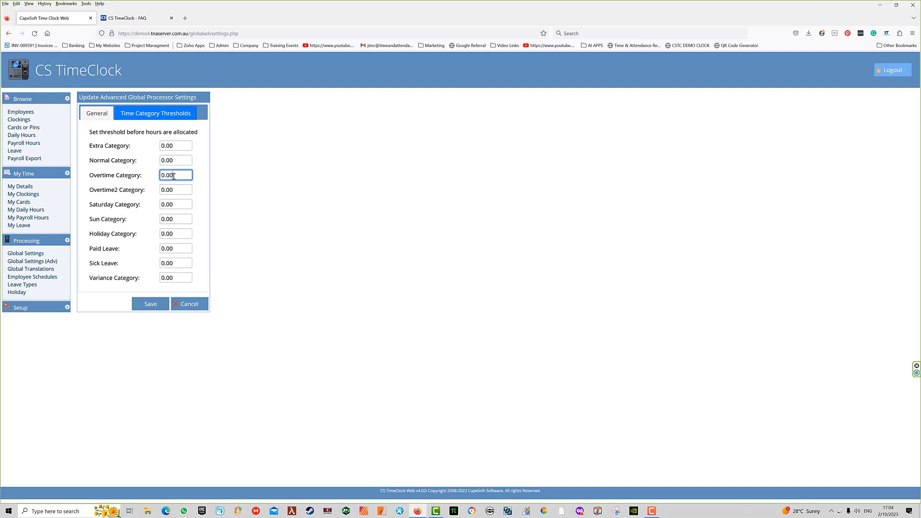
pyautogui.moveTo(176, 178)
pyautogui.write('0.29')
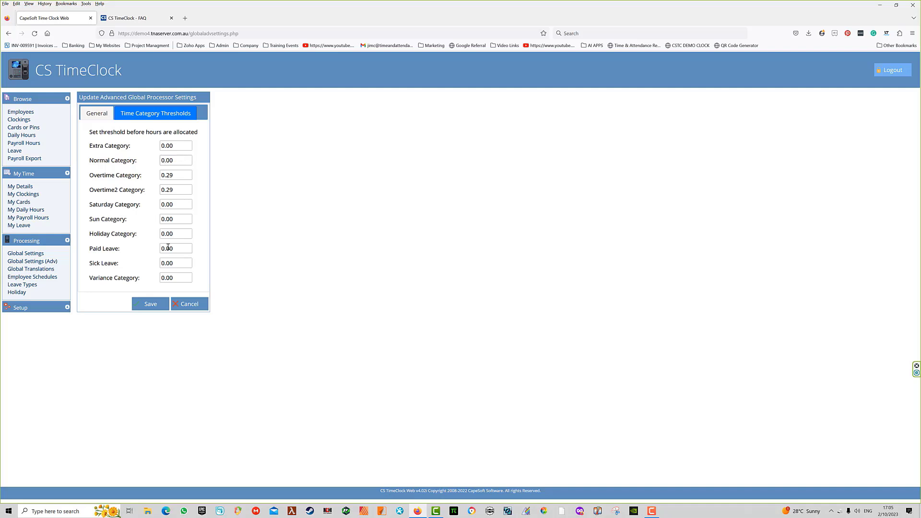
pyautogui.click(96, 113)
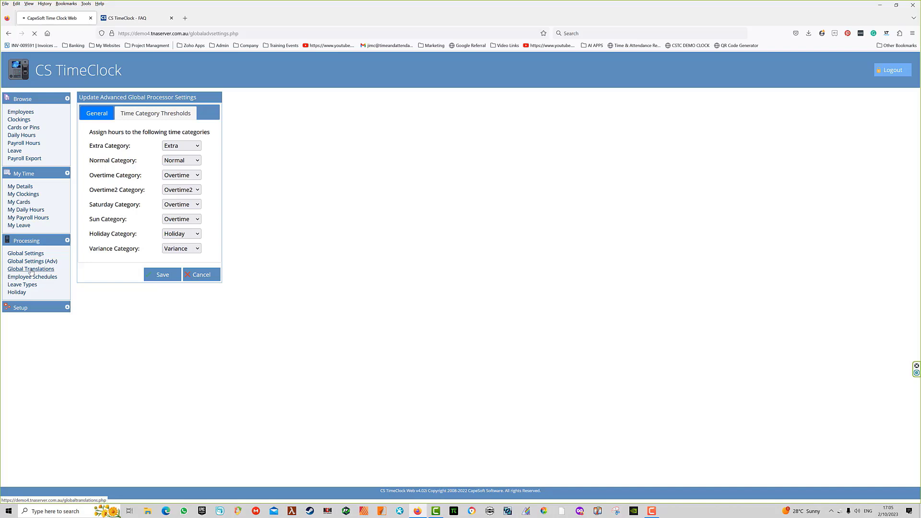
# - Look through the global time category translations, then open the Employee Schedules table
pyautogui.click(31, 269)
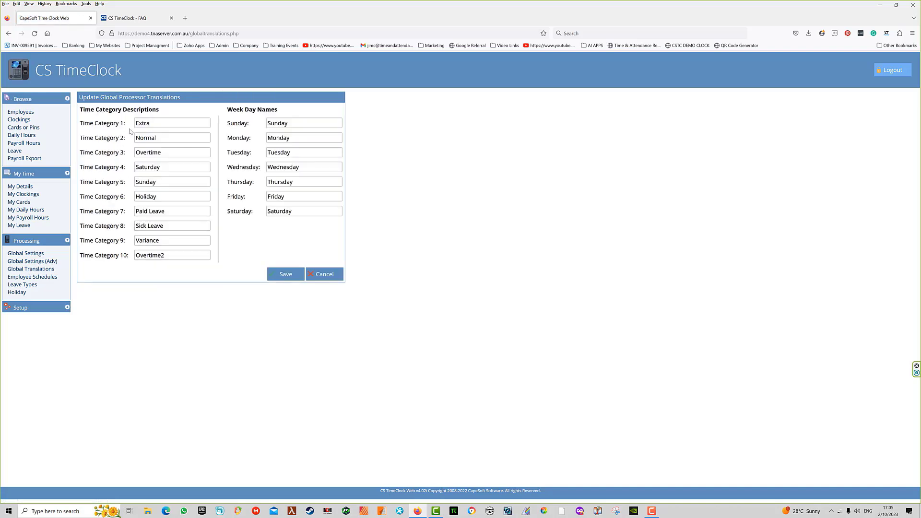
pyautogui.click(172, 123)
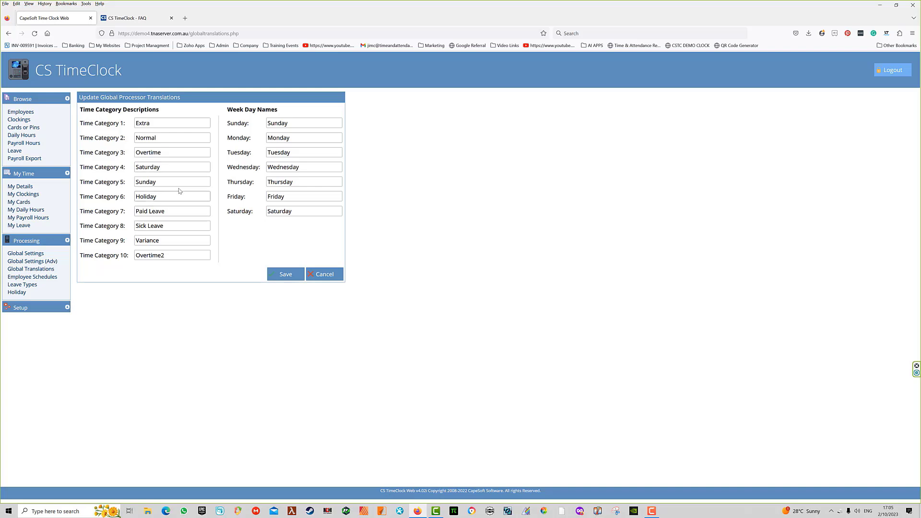
pyautogui.moveTo(231, 249)
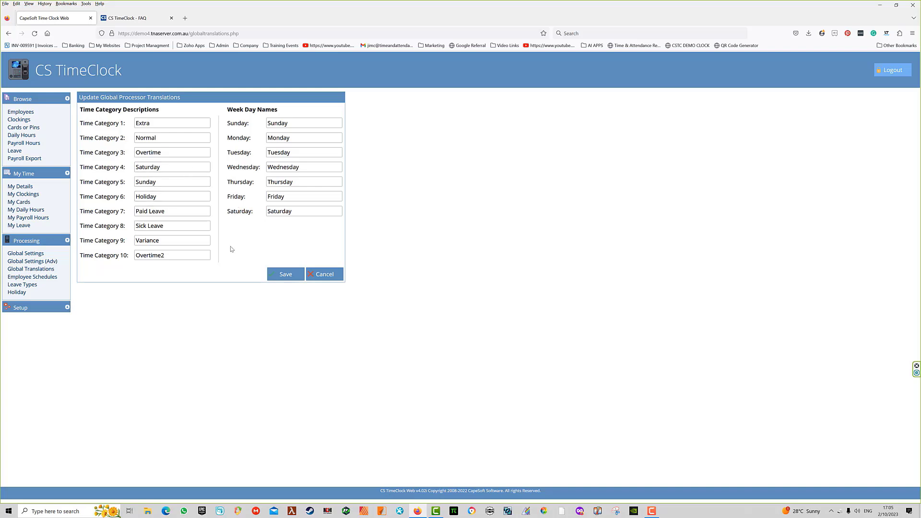
pyautogui.click(172, 255)
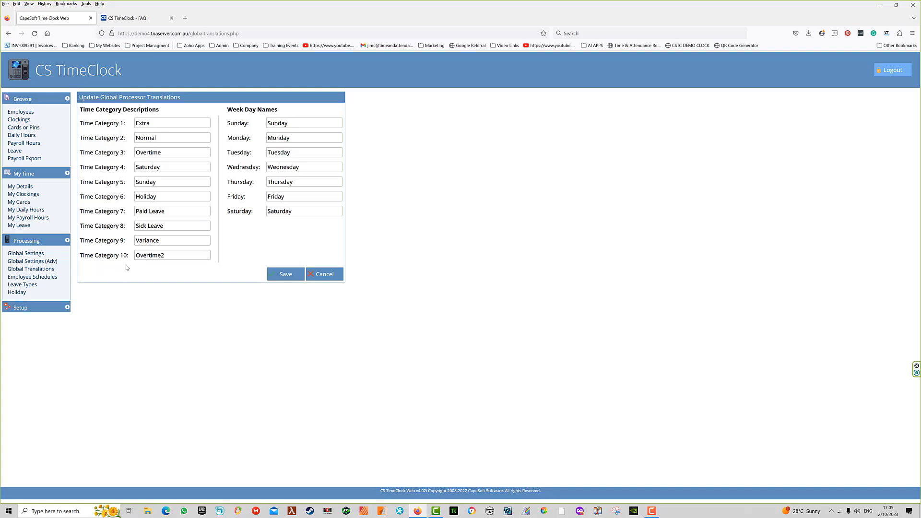
pyautogui.moveTo(93, 276)
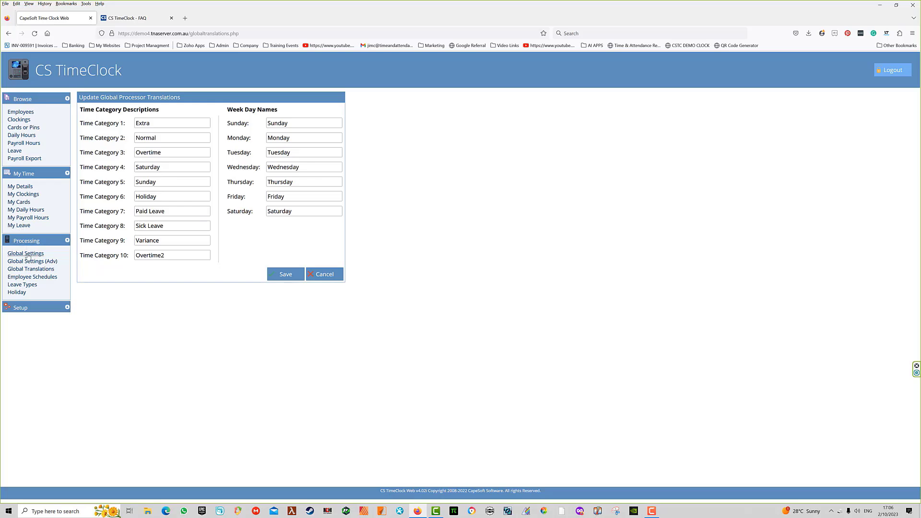
pyautogui.click(32, 277)
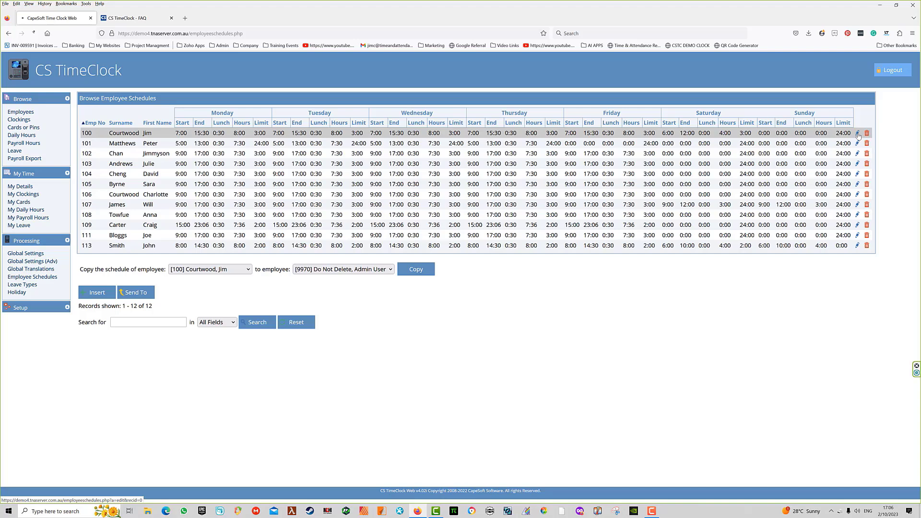
pyautogui.click(21, 112)
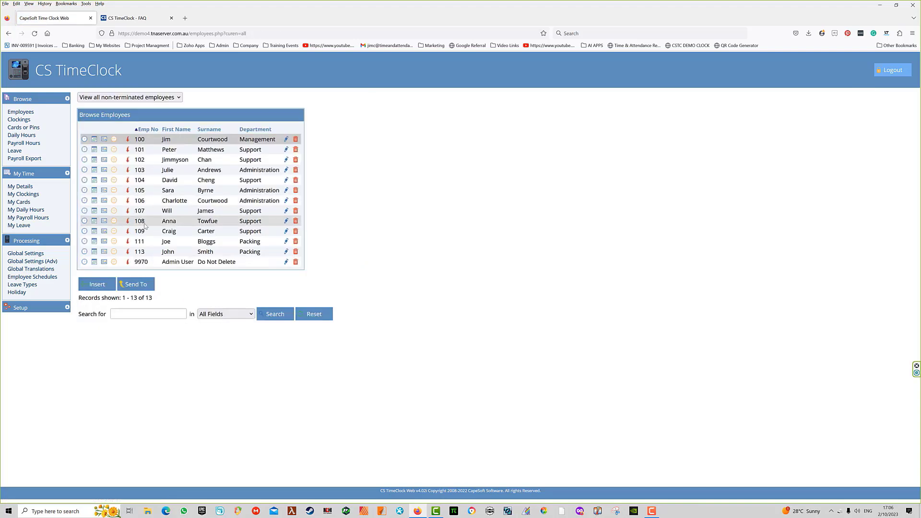
pyautogui.moveTo(117, 217)
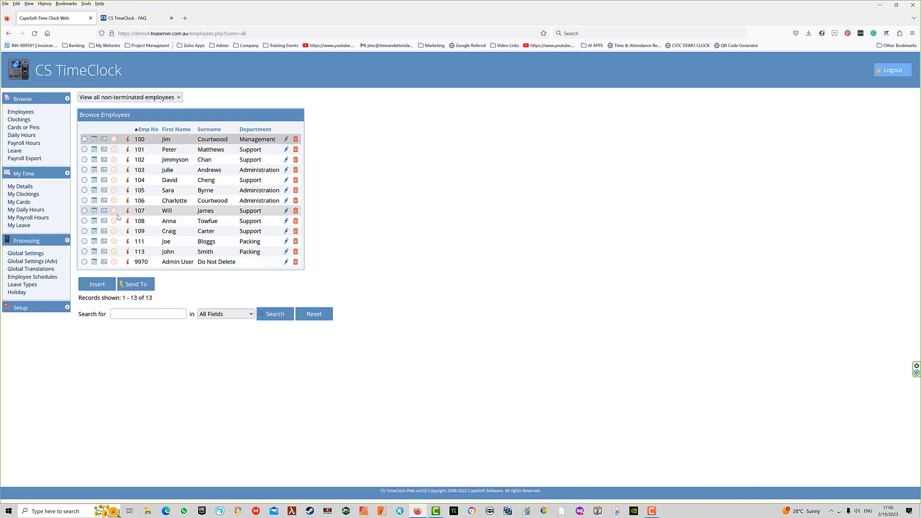
pyautogui.moveTo(94, 210)
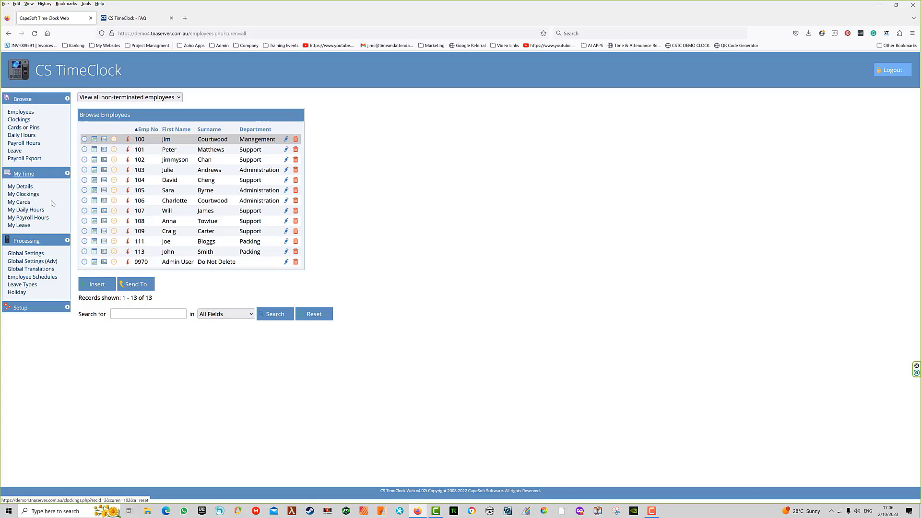
pyautogui.click(31, 277)
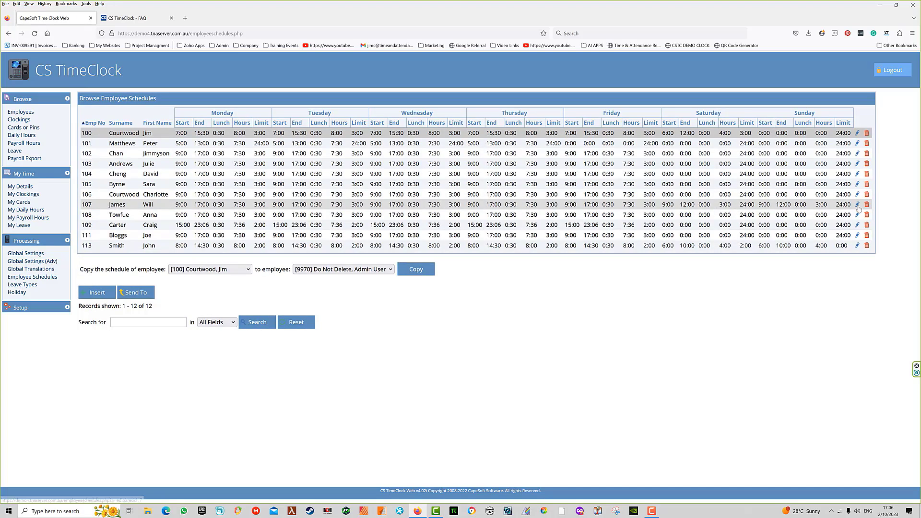
pyautogui.click(858, 204)
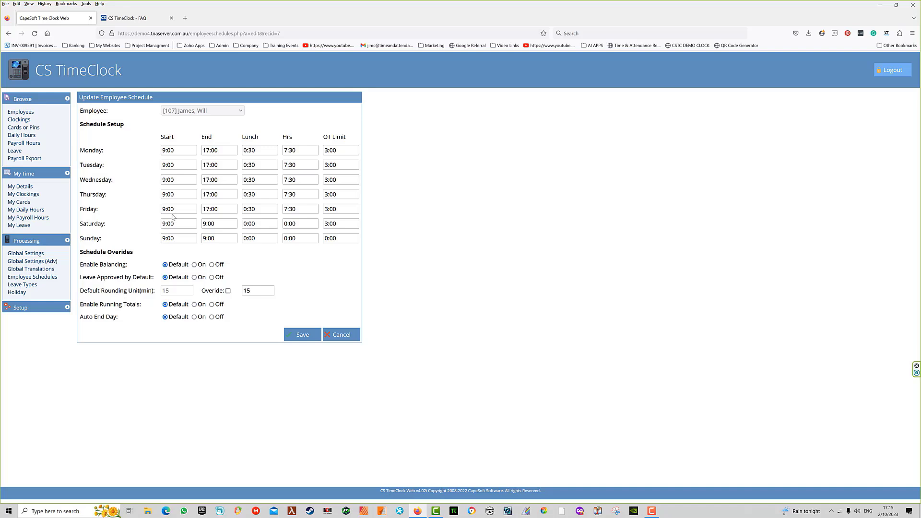
# - Review employee 107's Friday, Thursday and Saturday schedule fields, which have no weekend hours
pyautogui.click(178, 209)
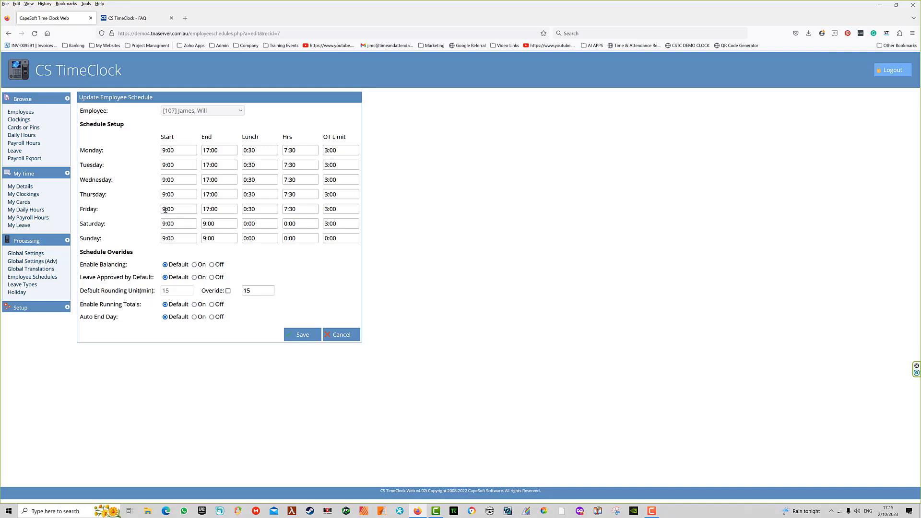
pyautogui.click(178, 223)
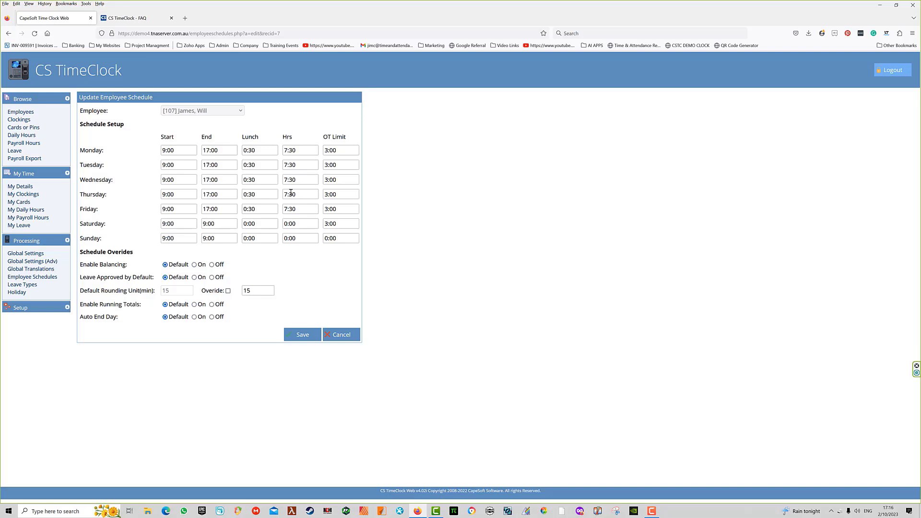
pyautogui.click(300, 223)
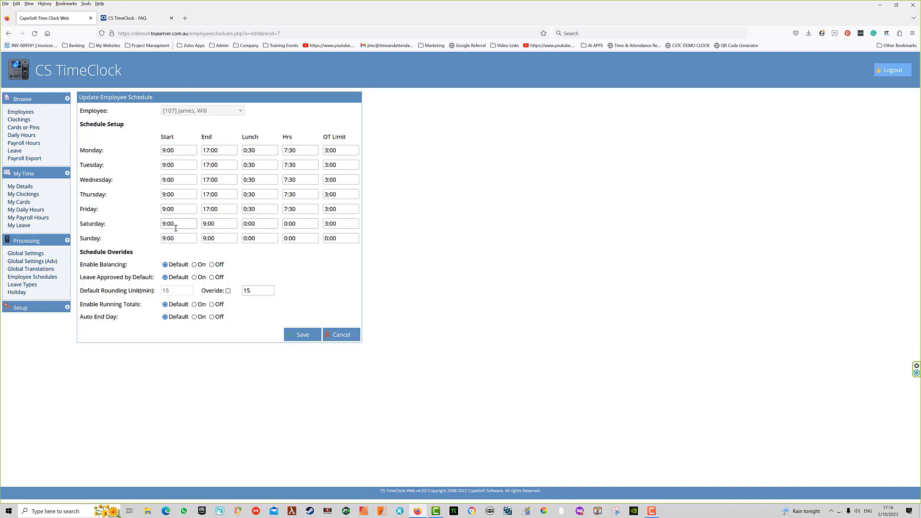
pyautogui.click(219, 223)
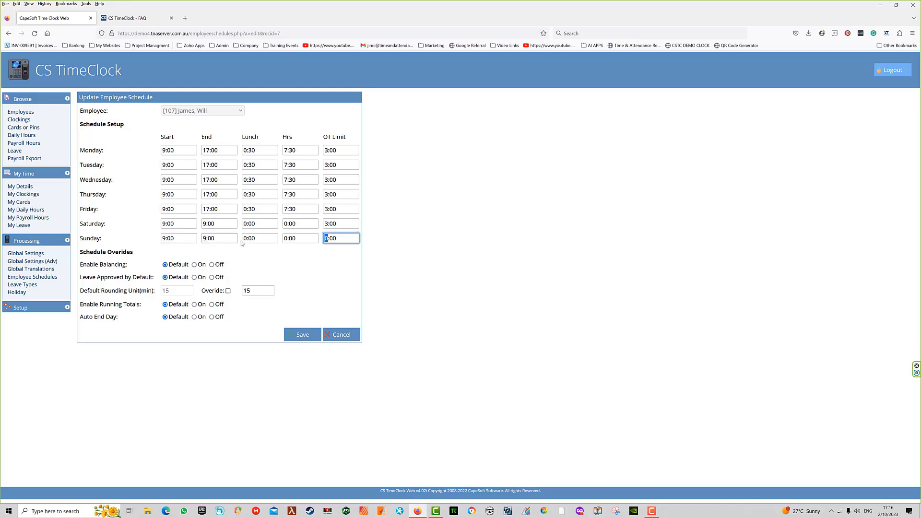
pyautogui.moveTo(338, 187)
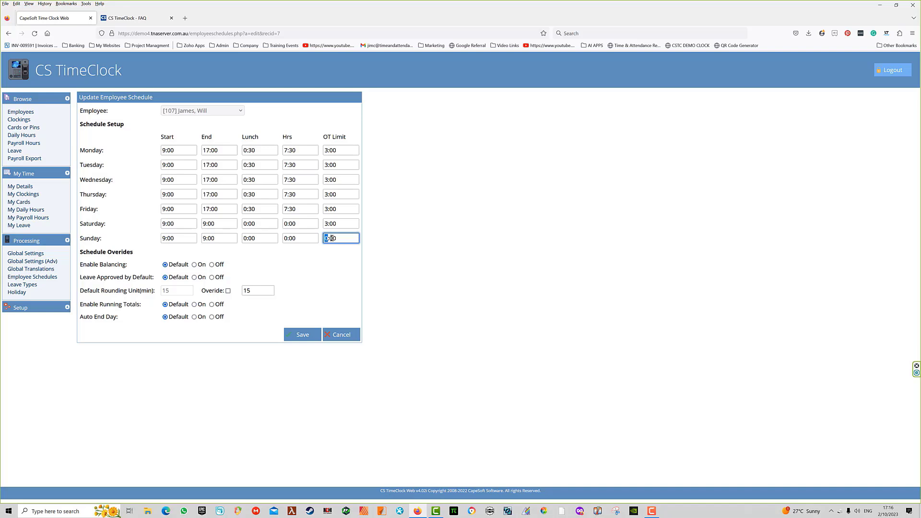
pyautogui.moveTo(338, 274)
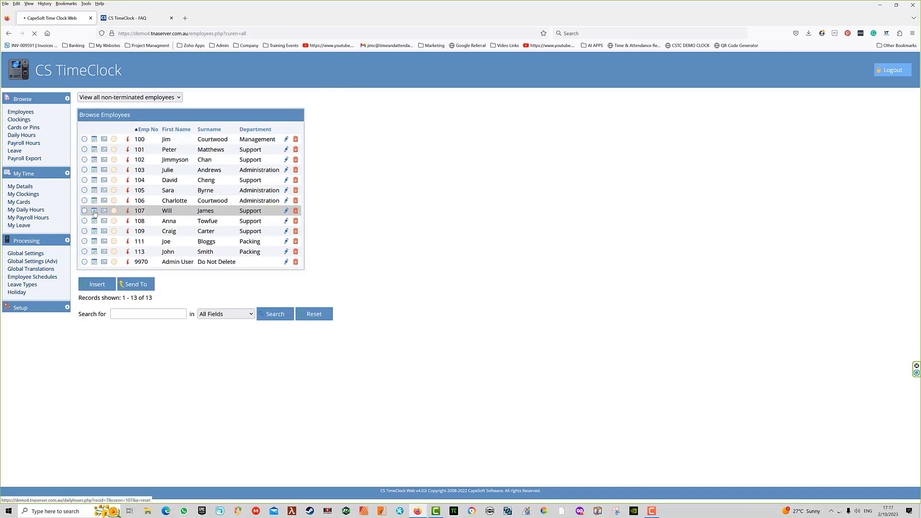
pyautogui.click(94, 210)
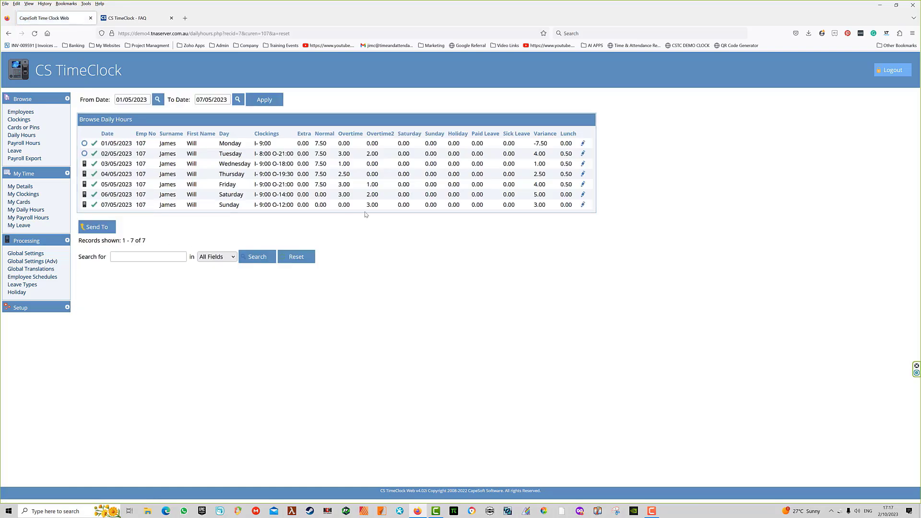
pyautogui.moveTo(409, 194)
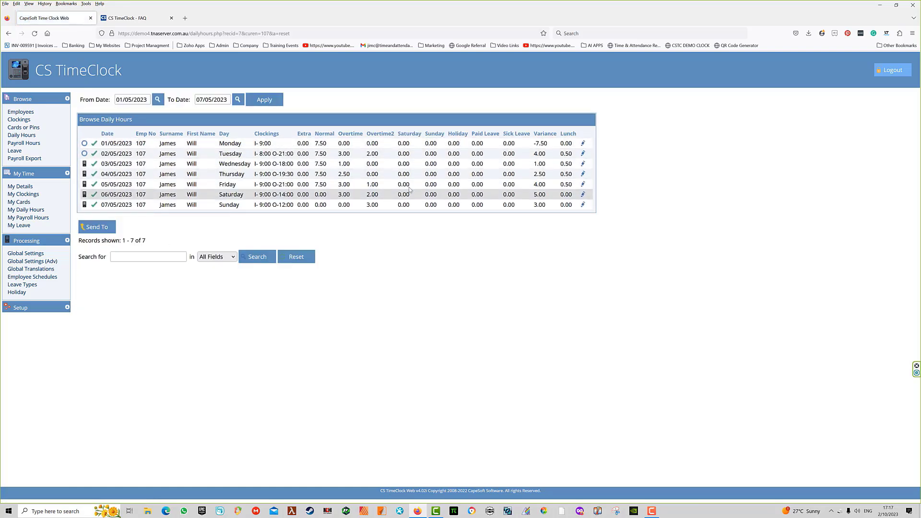
pyautogui.moveTo(380, 196)
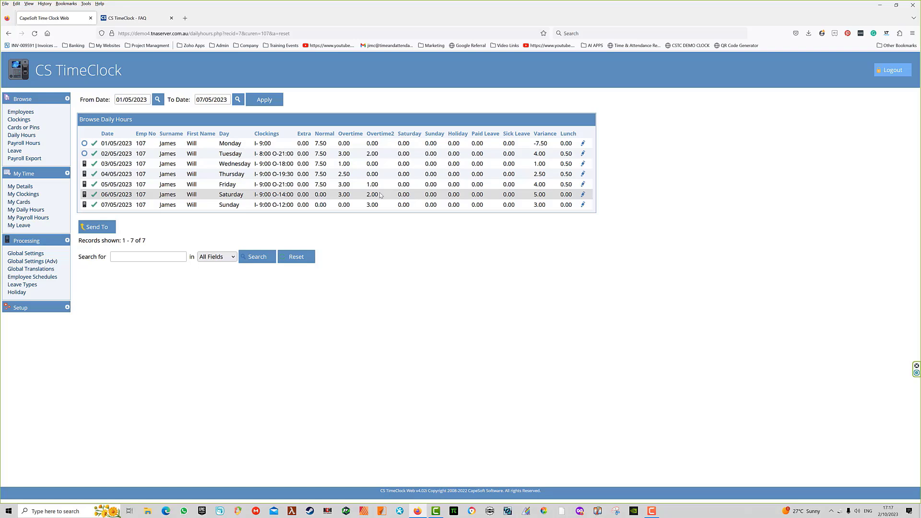
pyautogui.click(20, 308)
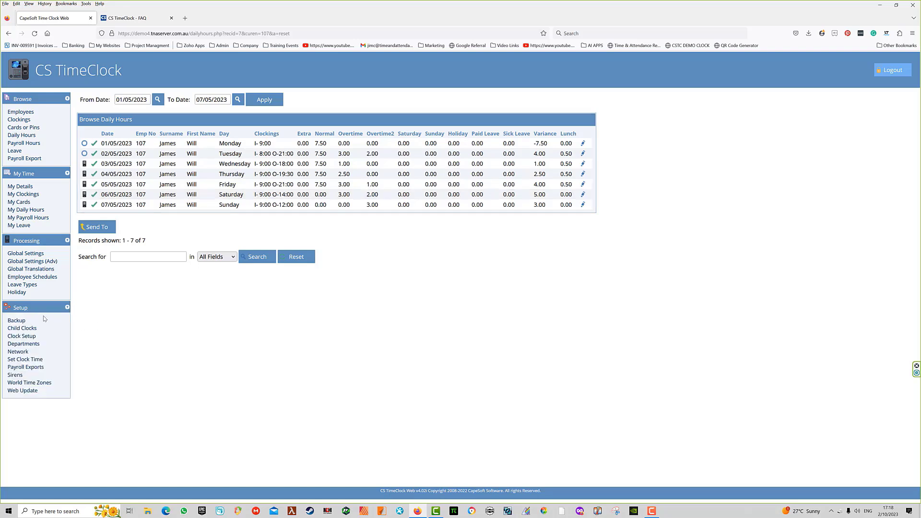
pyautogui.moveTo(29, 383)
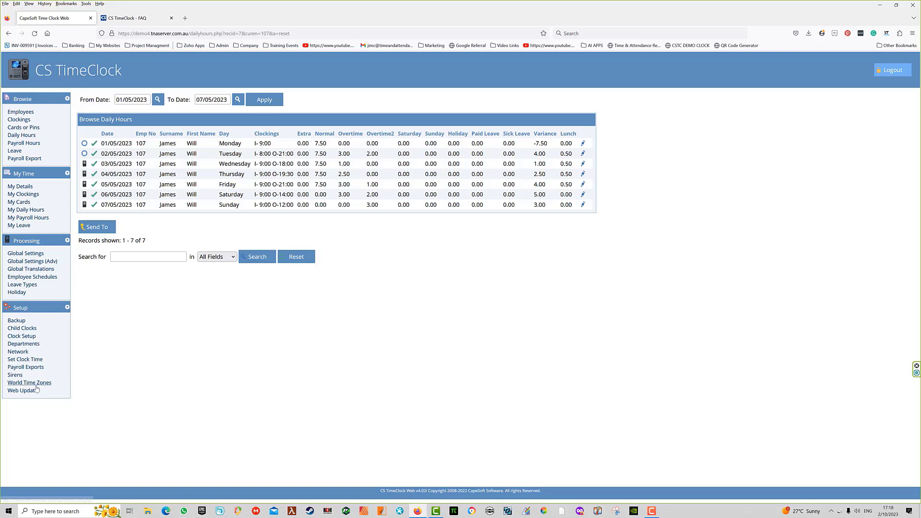
pyautogui.moveTo(55, 390)
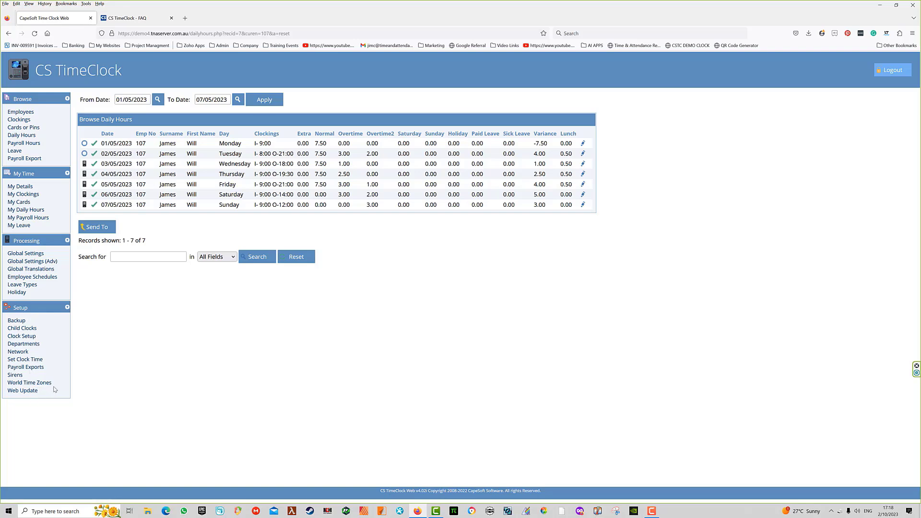
pyautogui.moveTo(132, 374)
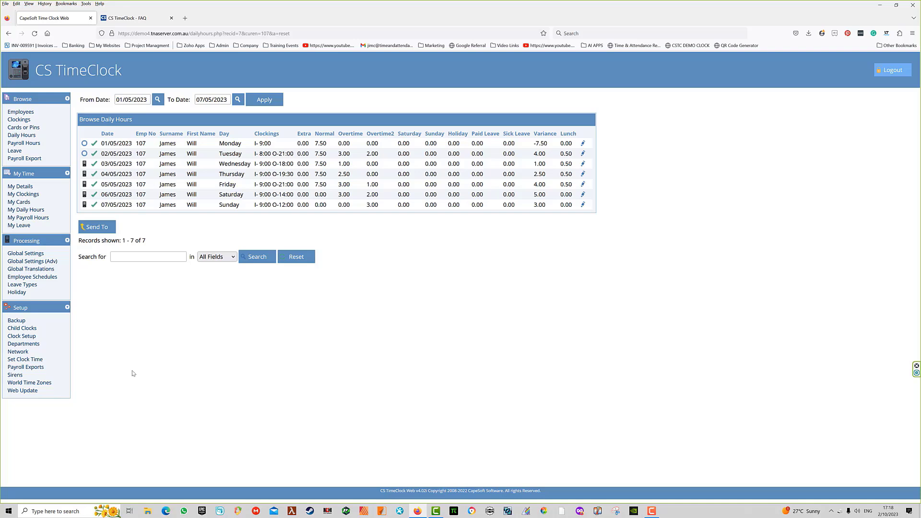
pyautogui.moveTo(37, 324)
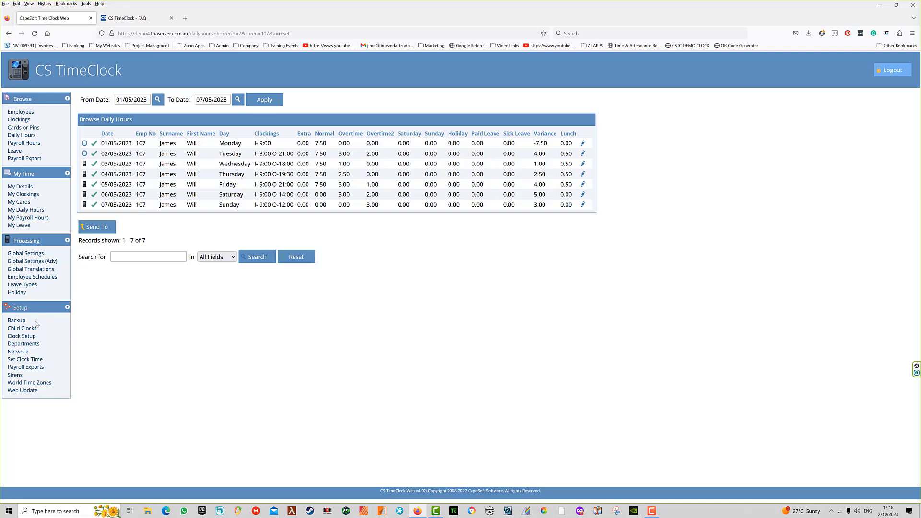
pyautogui.moveTo(115, 385)
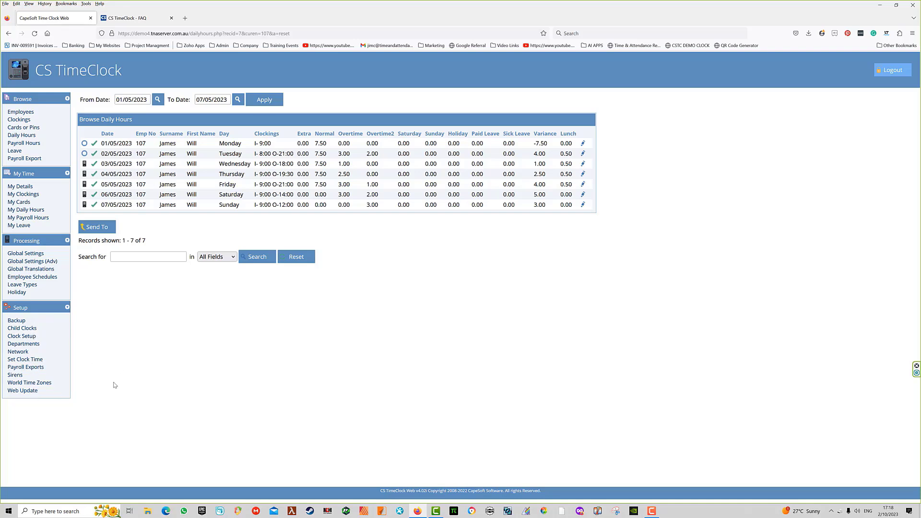
pyautogui.moveTo(82, 298)
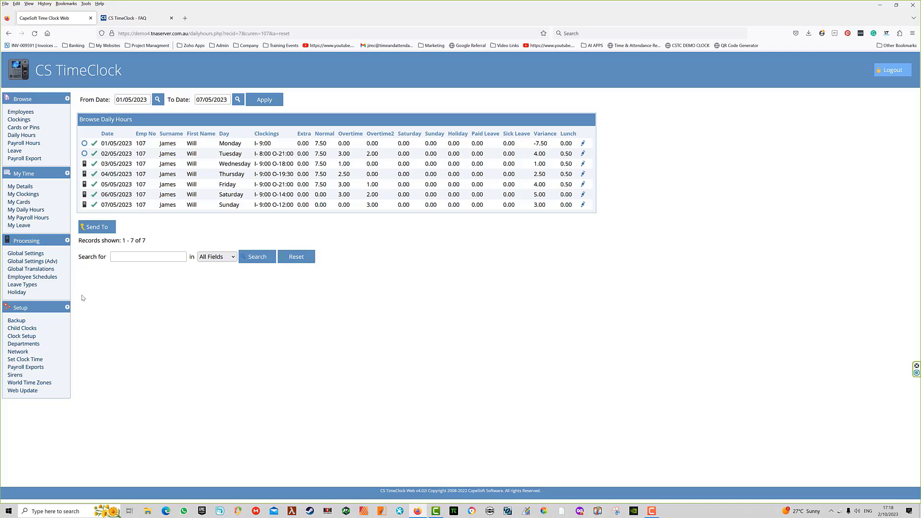
pyautogui.moveTo(89, 305)
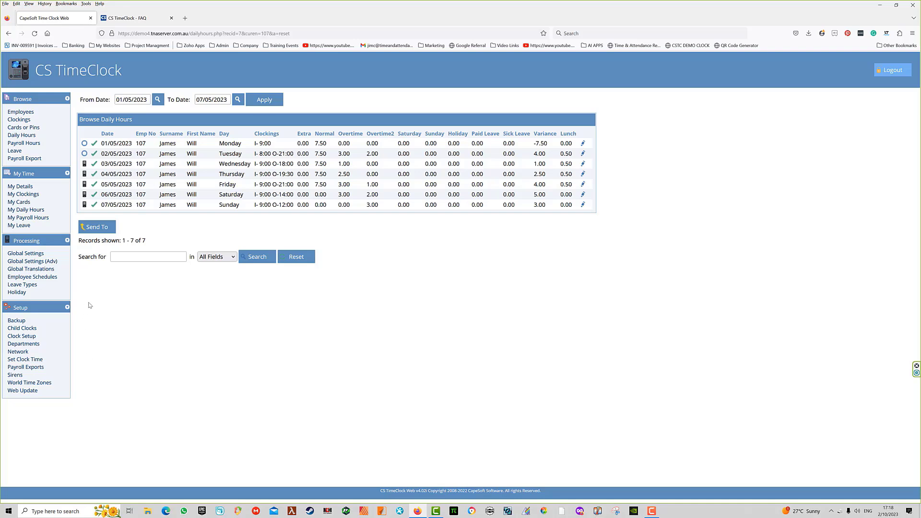